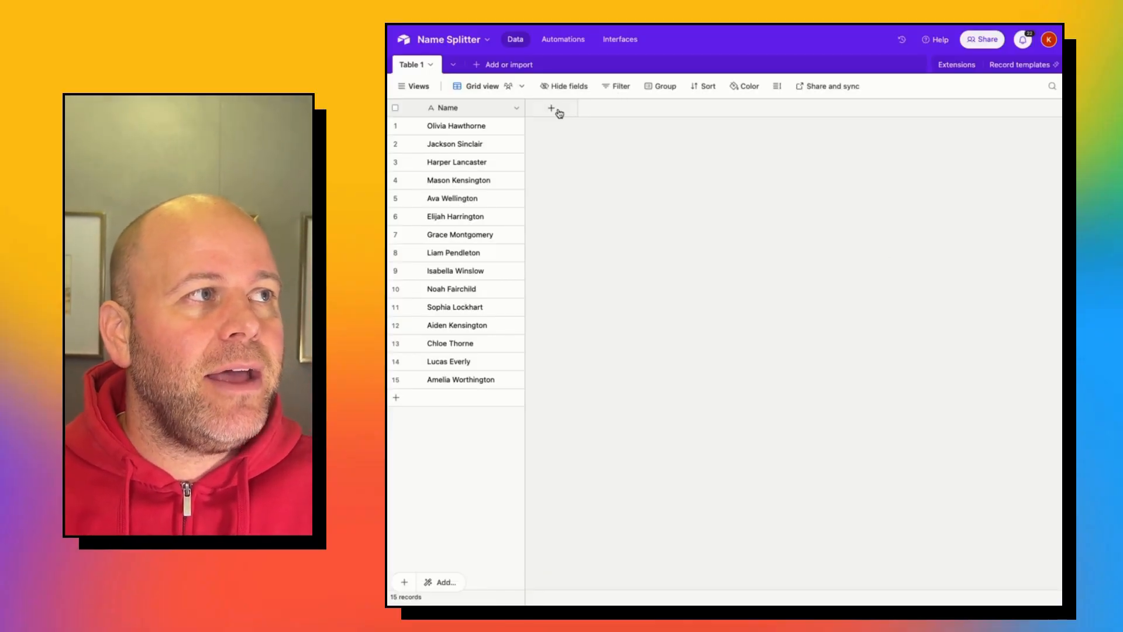
Add a new field named 'First Name' and set its type to Formula
{"action": "left_click", "coordinate": [551, 108]}
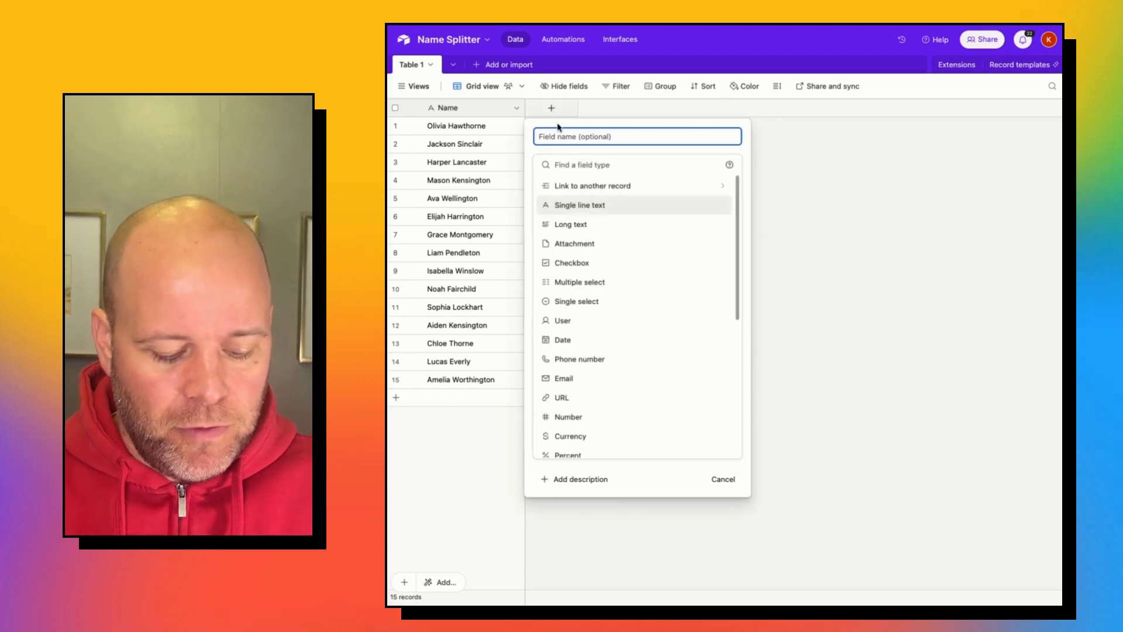
{"action": "type", "text": "First Name"}
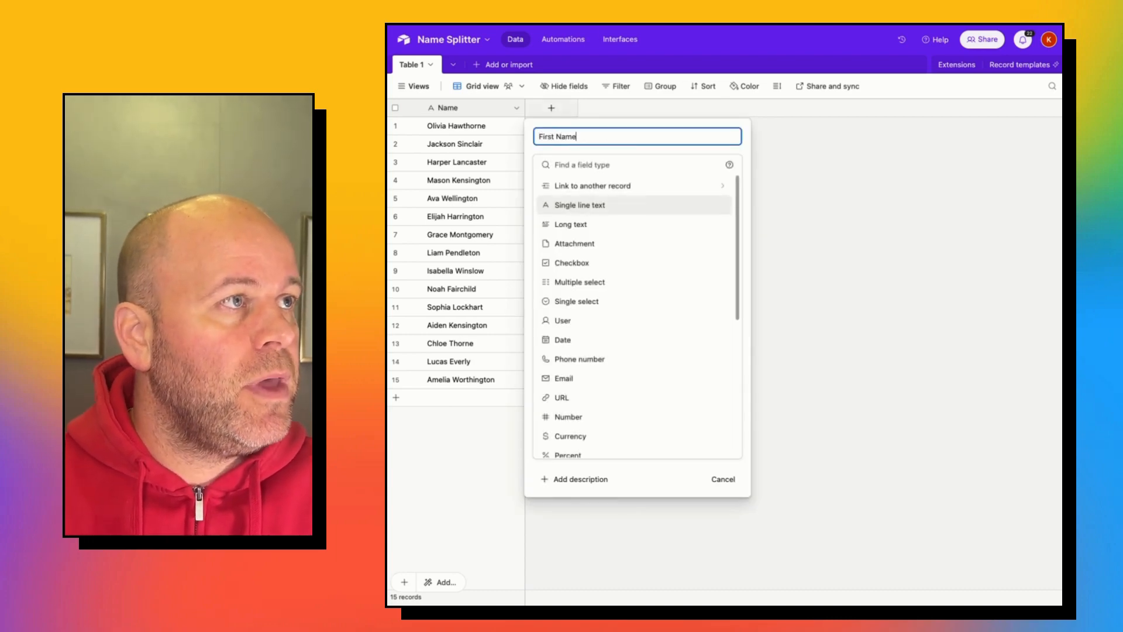
{"action": "type", "text": "Fo"}
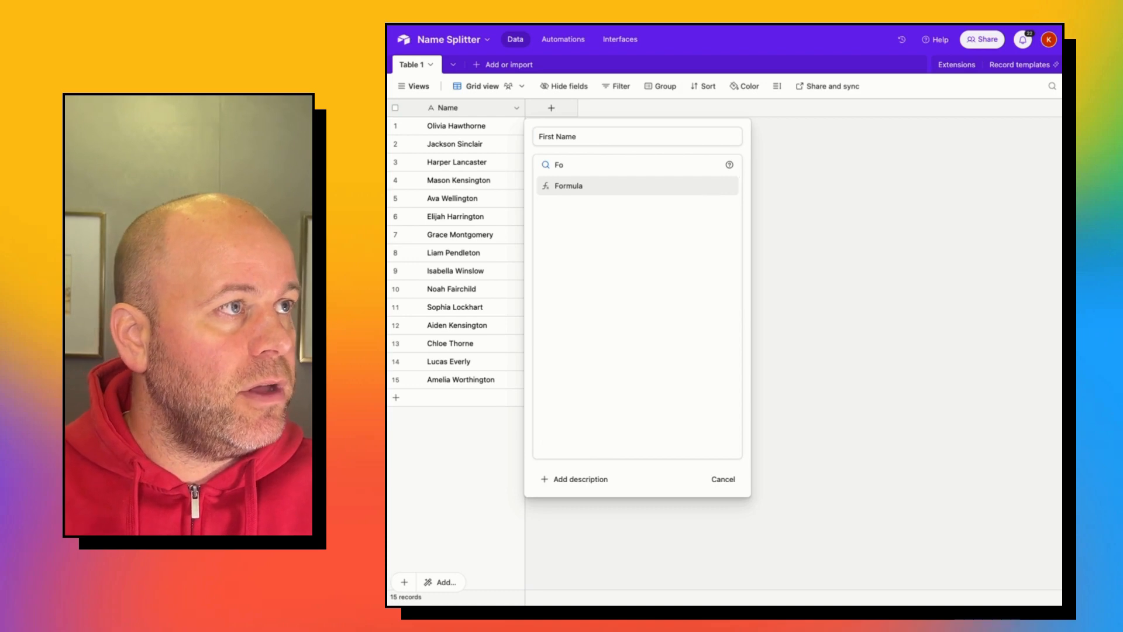
{"action": "left_click", "coordinate": [568, 186]}
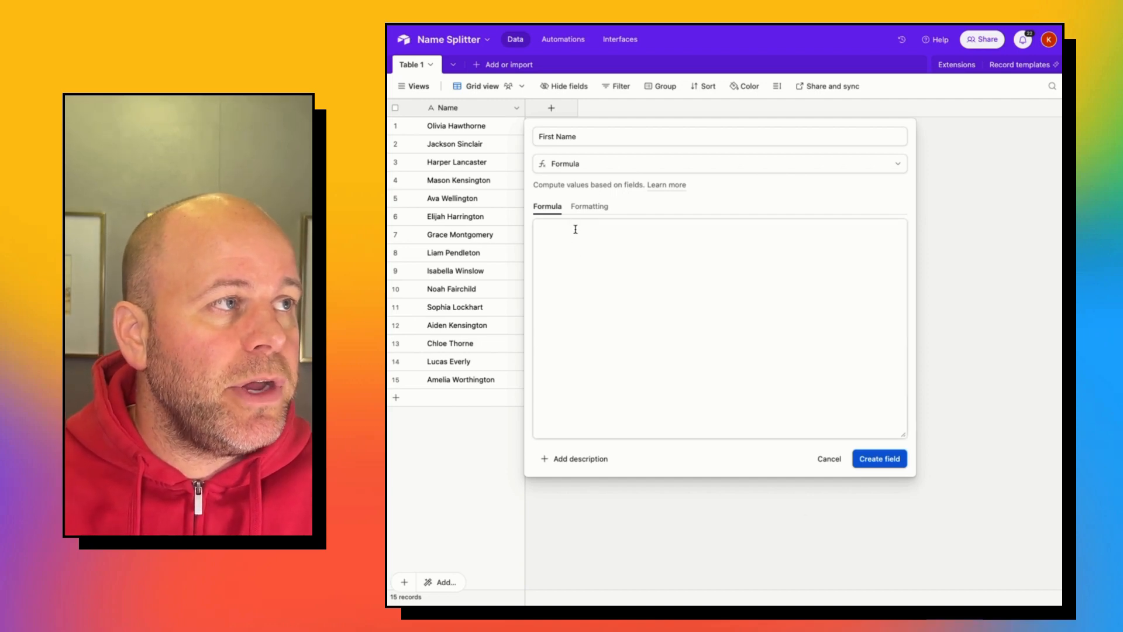
Create the First Name field with the formula LEFT(Name, 7)
{"action": "type", "text": "Left"}
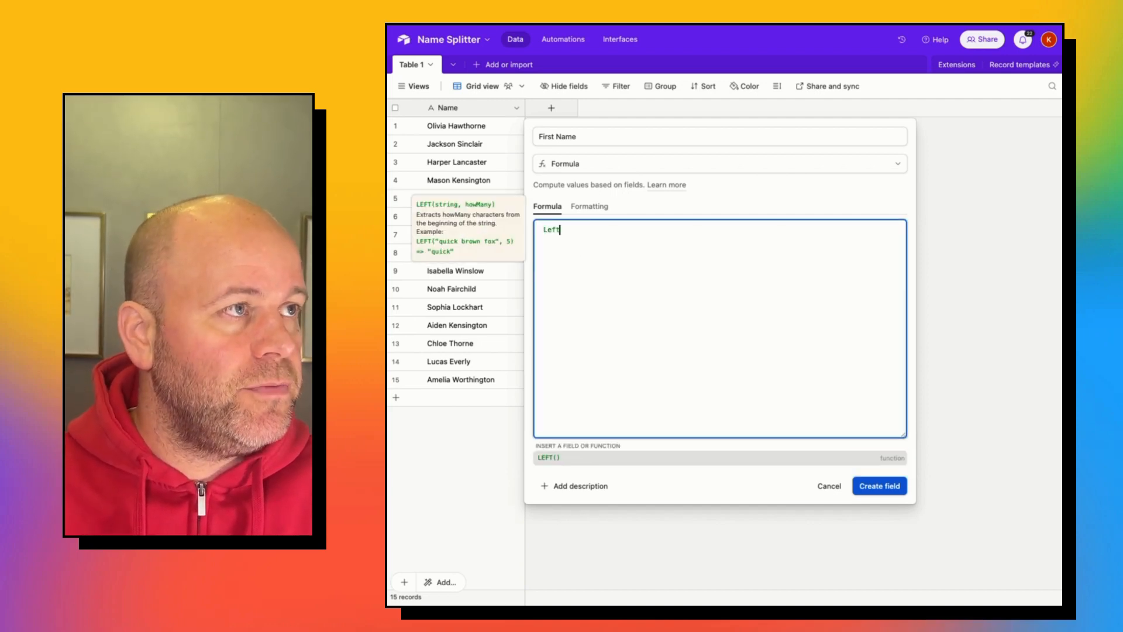
{"action": "left_click", "coordinate": [547, 457]}
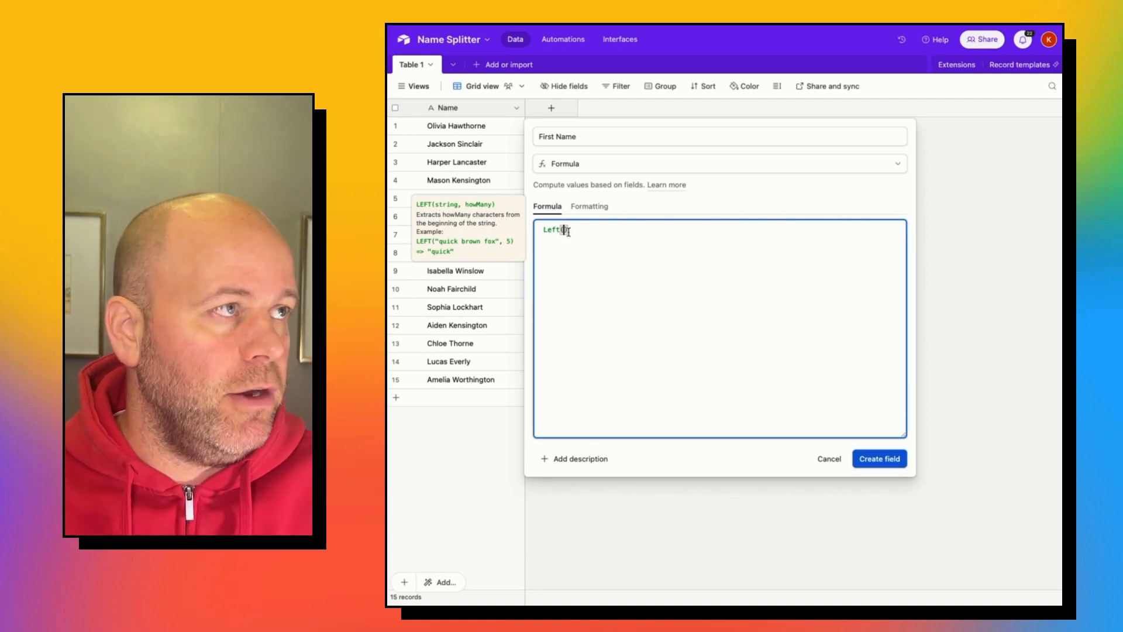
{"action": "type", "text": "(Name)"}
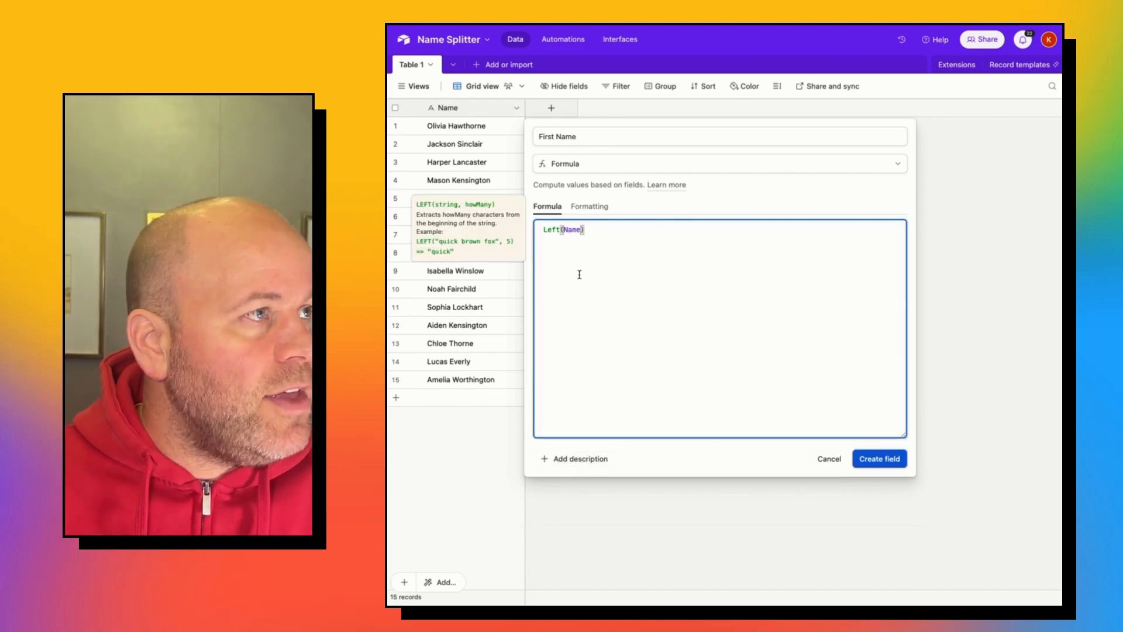
{"action": "type", "text": ","}
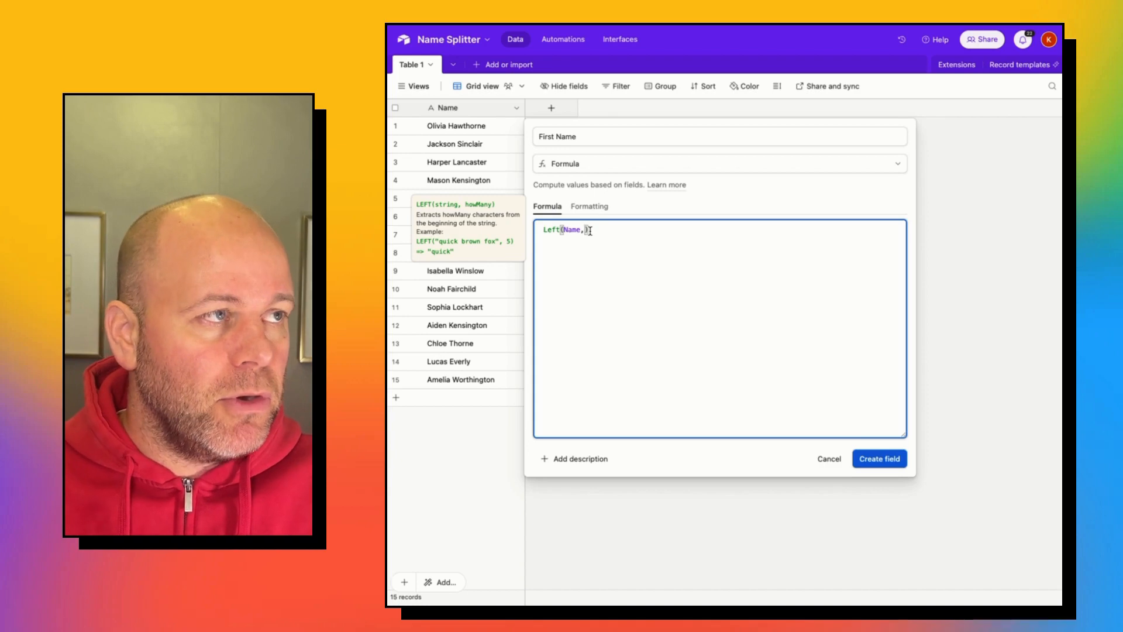
{"action": "type", "text": "7"}
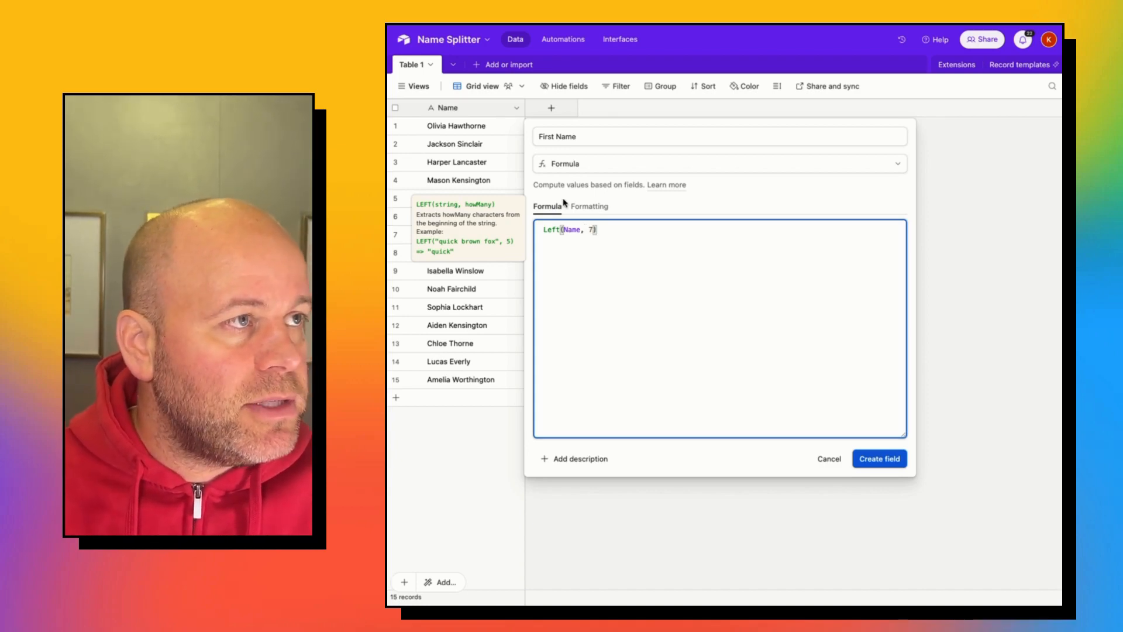
{"action": "left_click", "coordinate": [877, 458]}
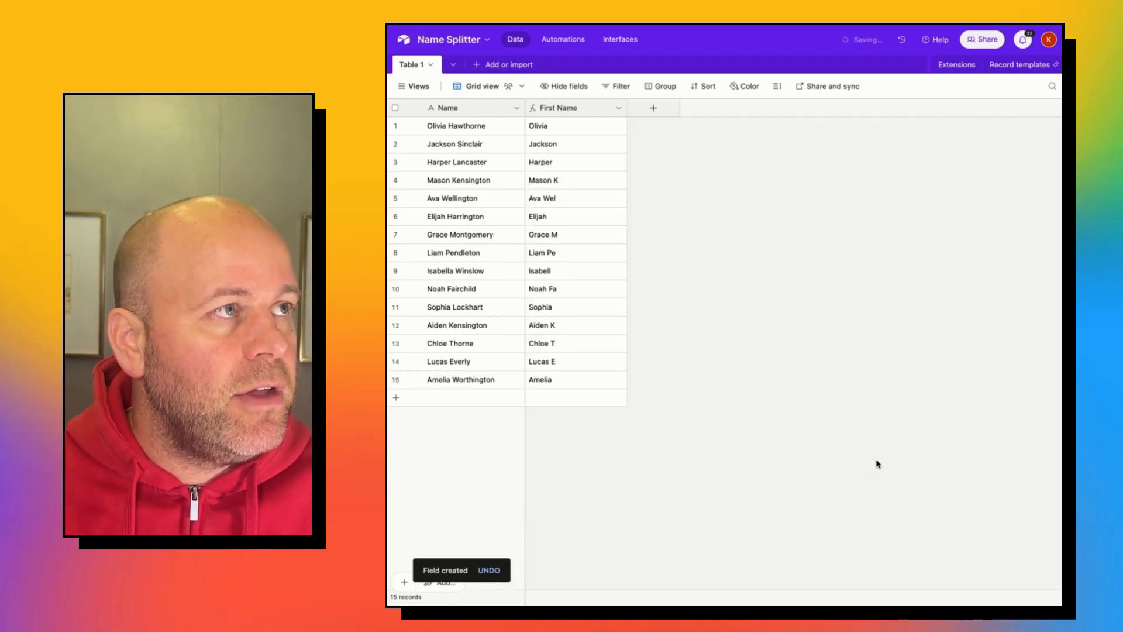
{"action": "mouse_move", "coordinate": [534, 206]}
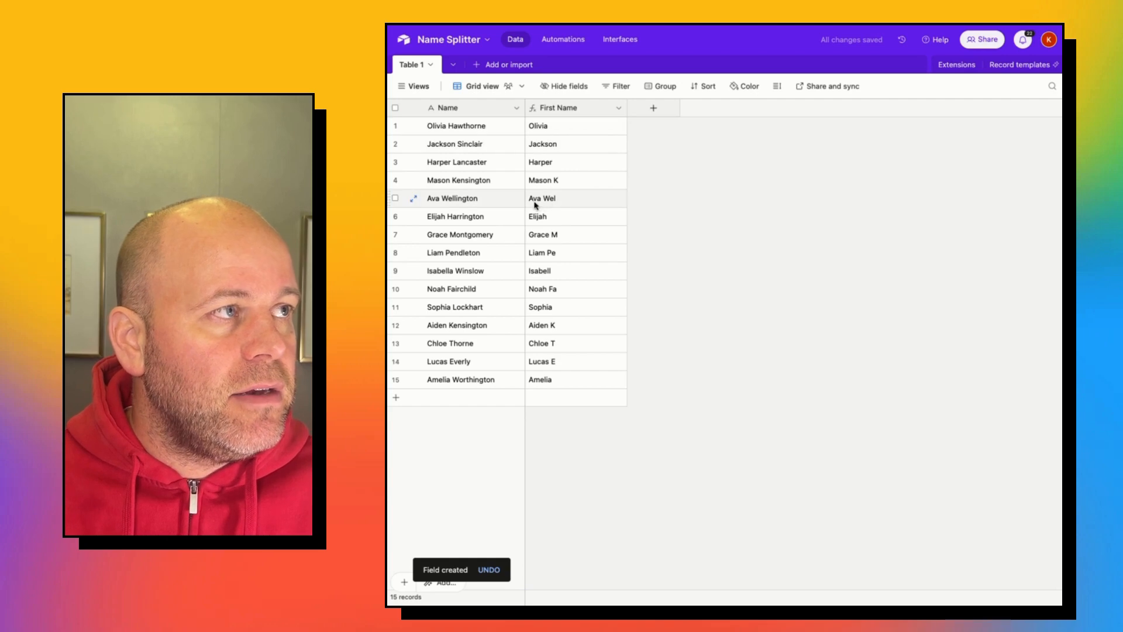
{"action": "mouse_move", "coordinate": [574, 203]}
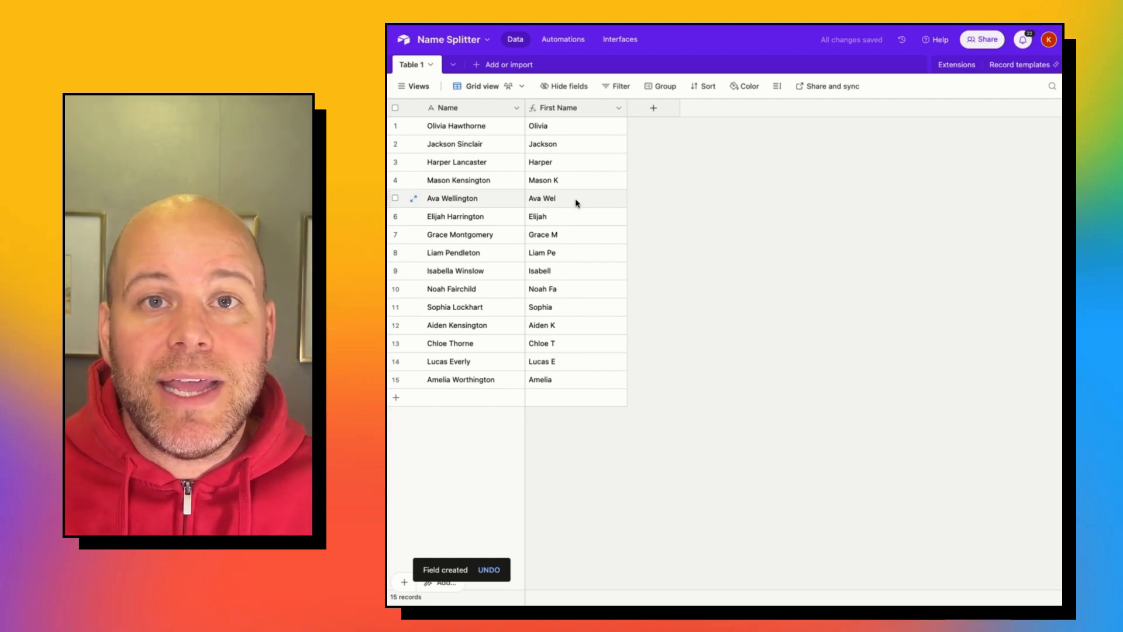
{"action": "mouse_move", "coordinate": [551, 144]}
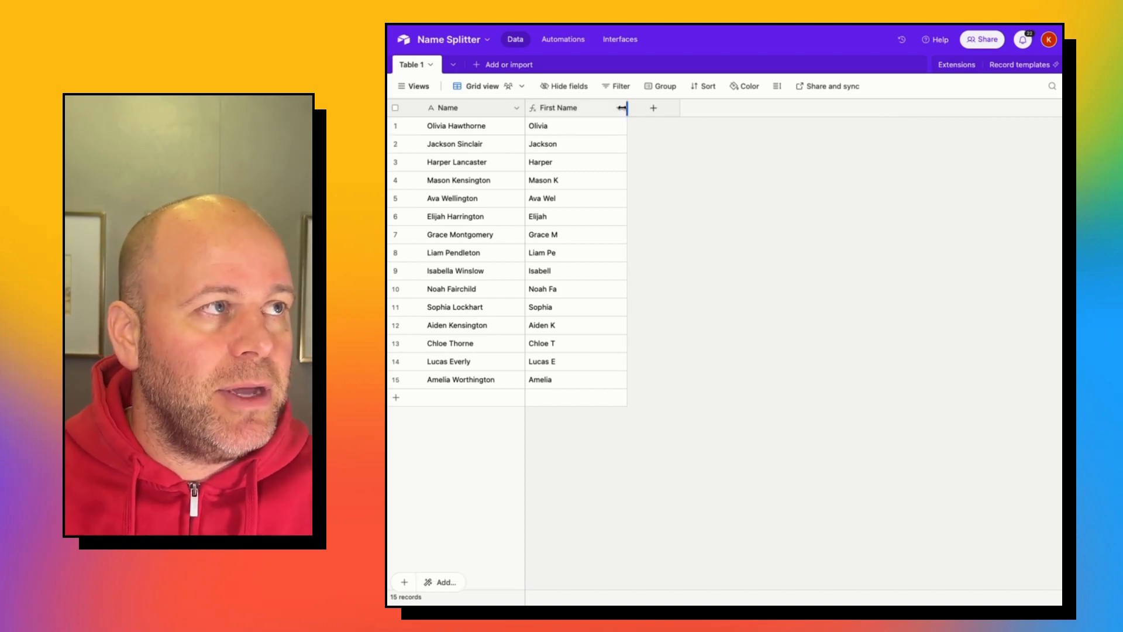
Change the First Name formula to LEFT(Name, FIND(" ", Name)) and save it
{"action": "left_click", "coordinate": [617, 108]}
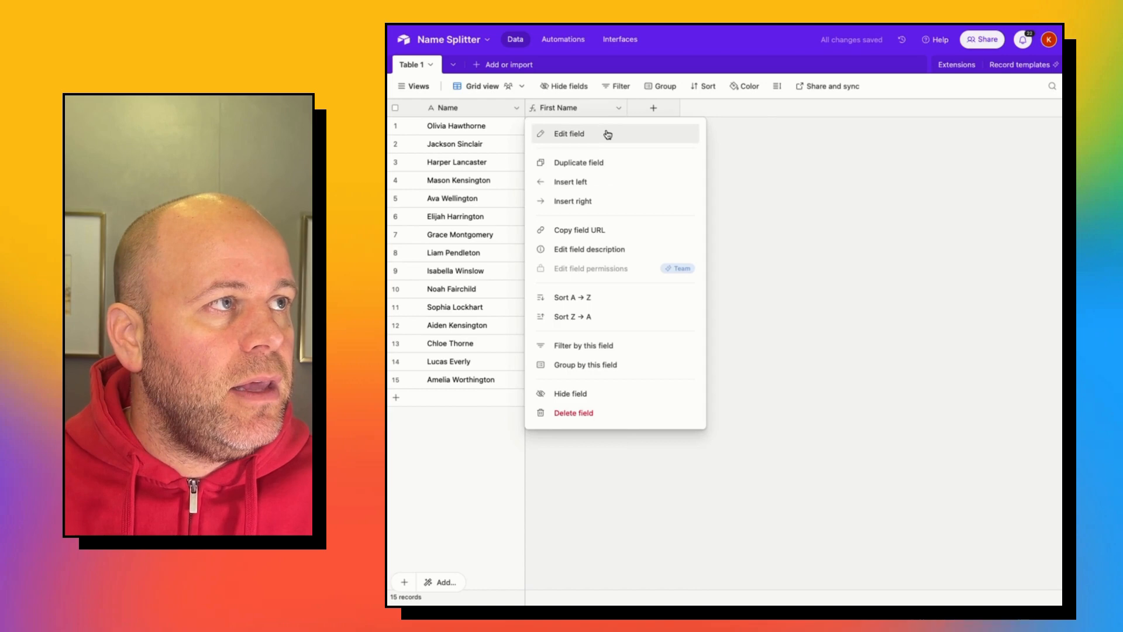
{"action": "left_click", "coordinate": [568, 133]}
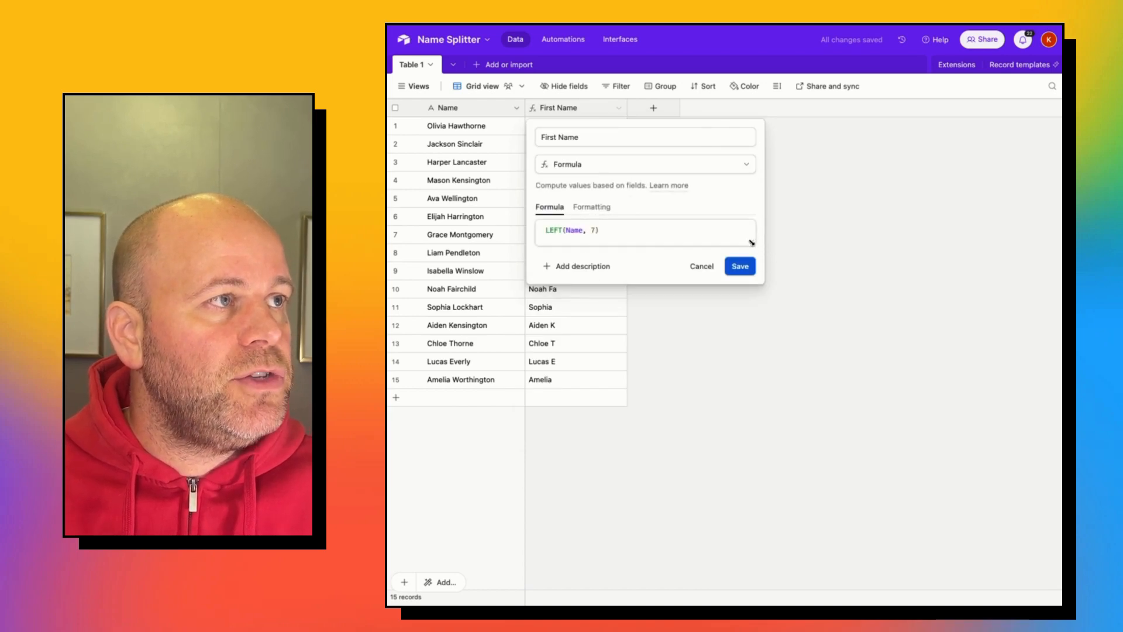
{"action": "left_click", "coordinate": [642, 231]}
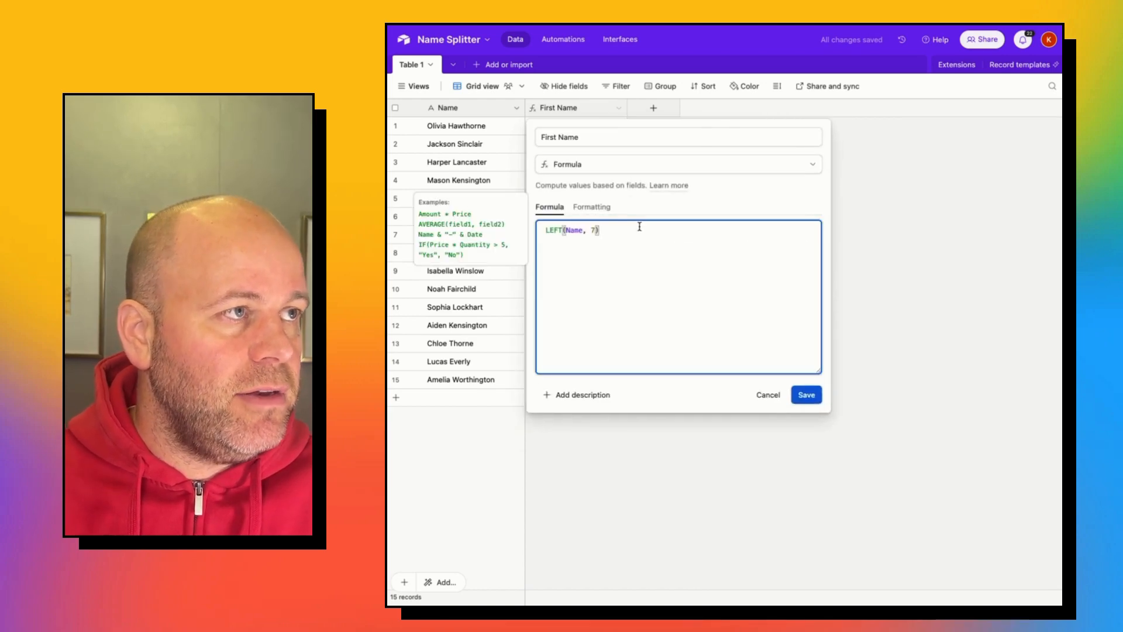
{"action": "key", "text": "backspace"}
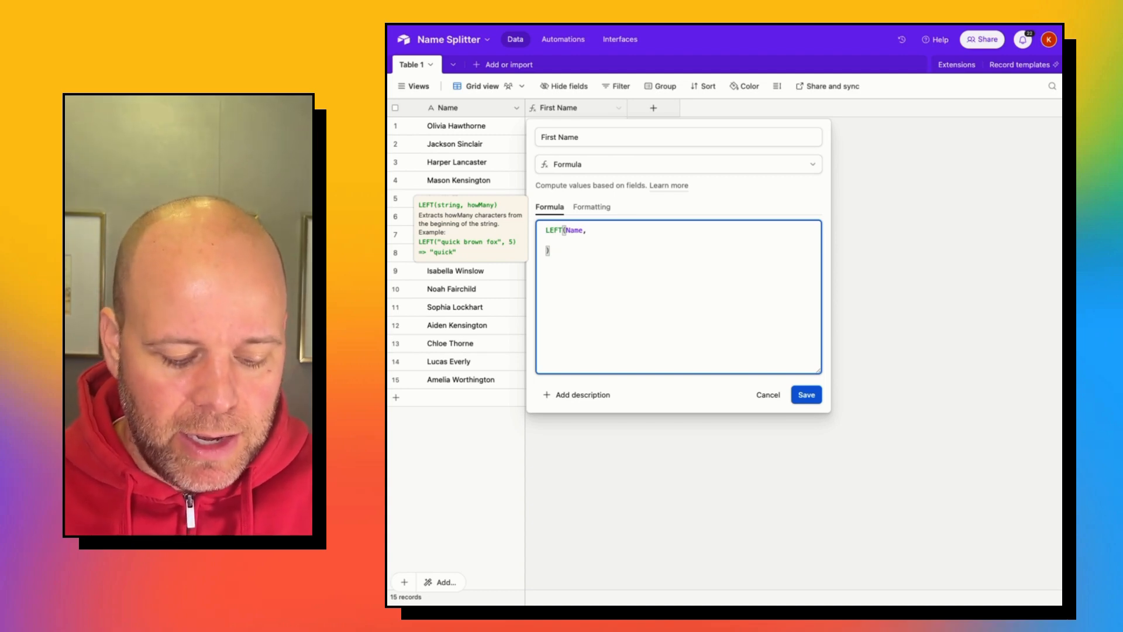
{"action": "type", "text": "Find(\""}
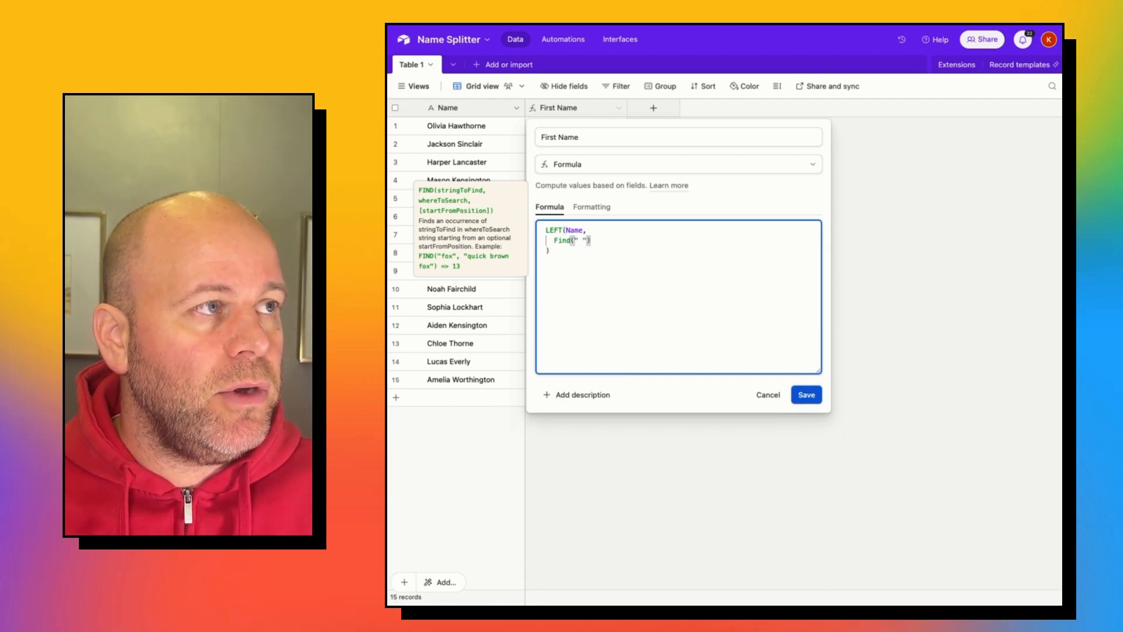
{"action": "type", "text": ","}
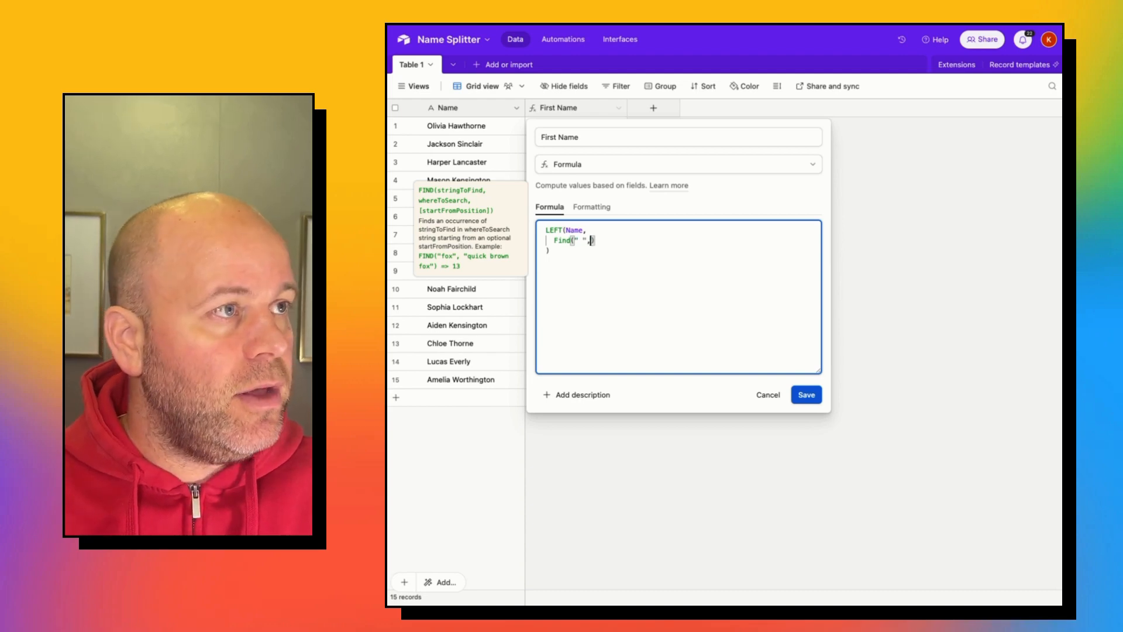
{"action": "type", "text": "Name"}
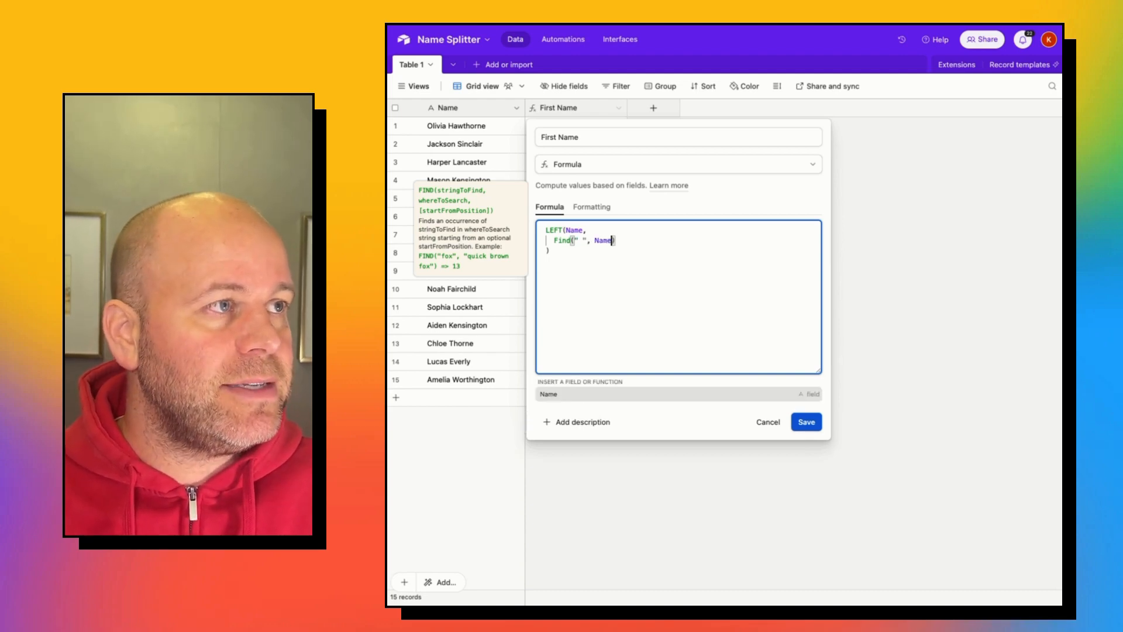
{"action": "mouse_move", "coordinate": [555, 230]}
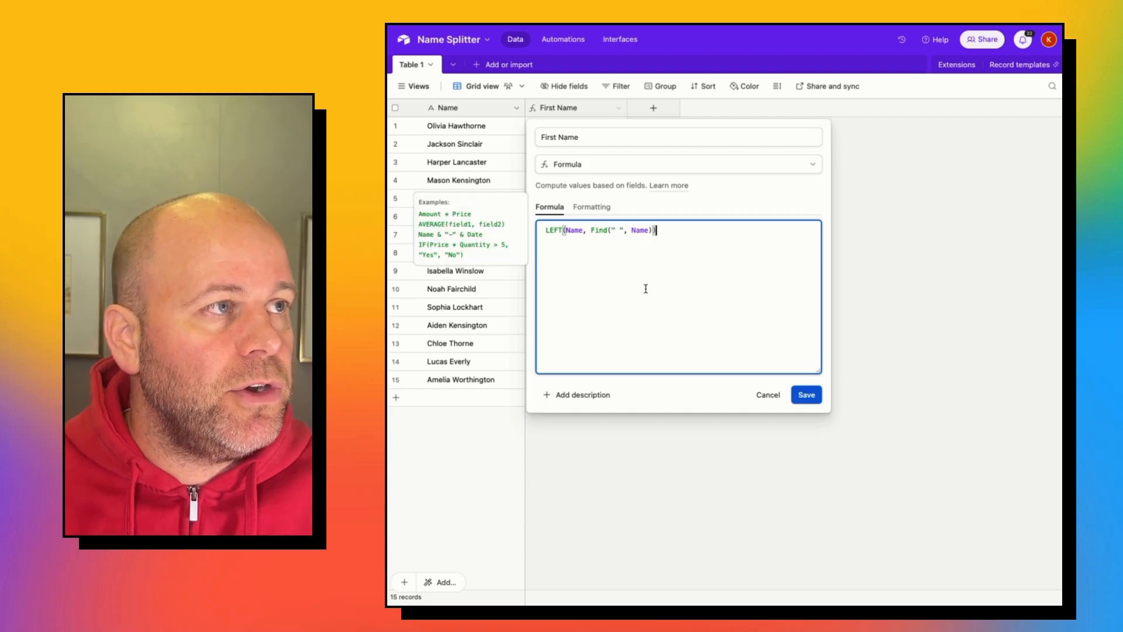
{"action": "left_click", "coordinate": [805, 394]}
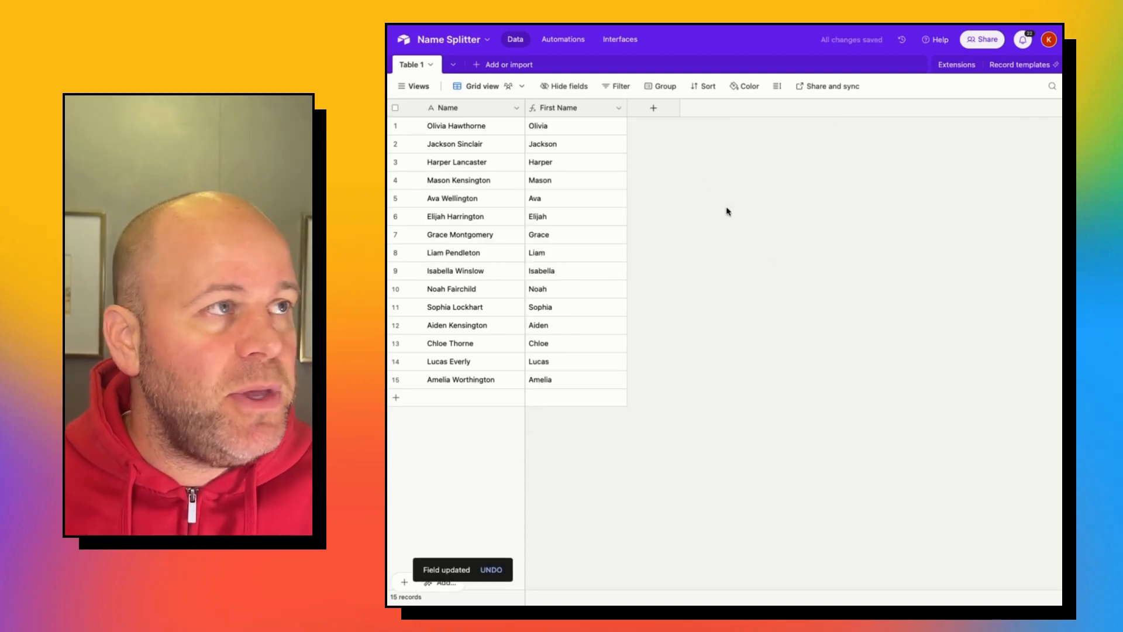
Add another field named 'Last Name' with the Formula type
{"action": "left_click", "coordinate": [653, 108]}
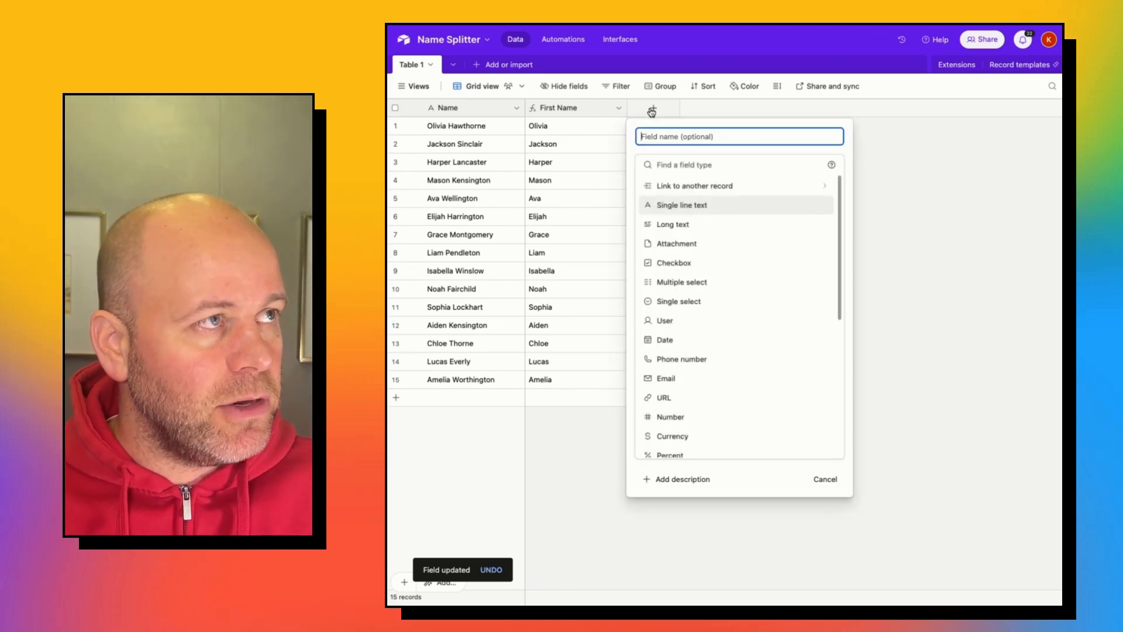
{"action": "type", "text": "Last"}
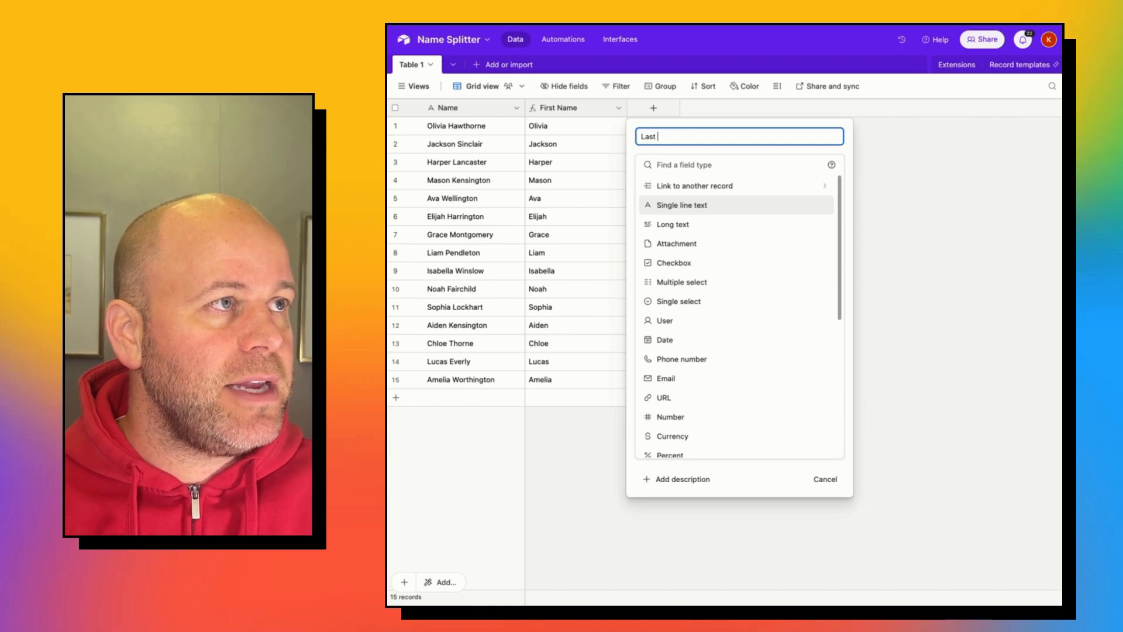
{"action": "type", "text": "Name"}
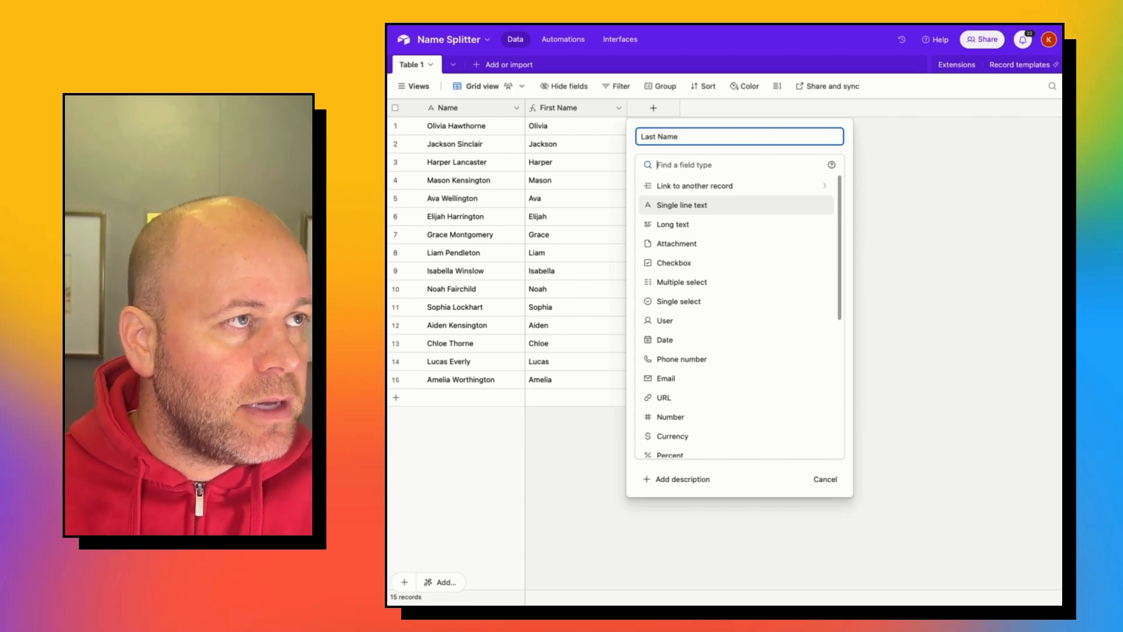
{"action": "type", "text": "F"}
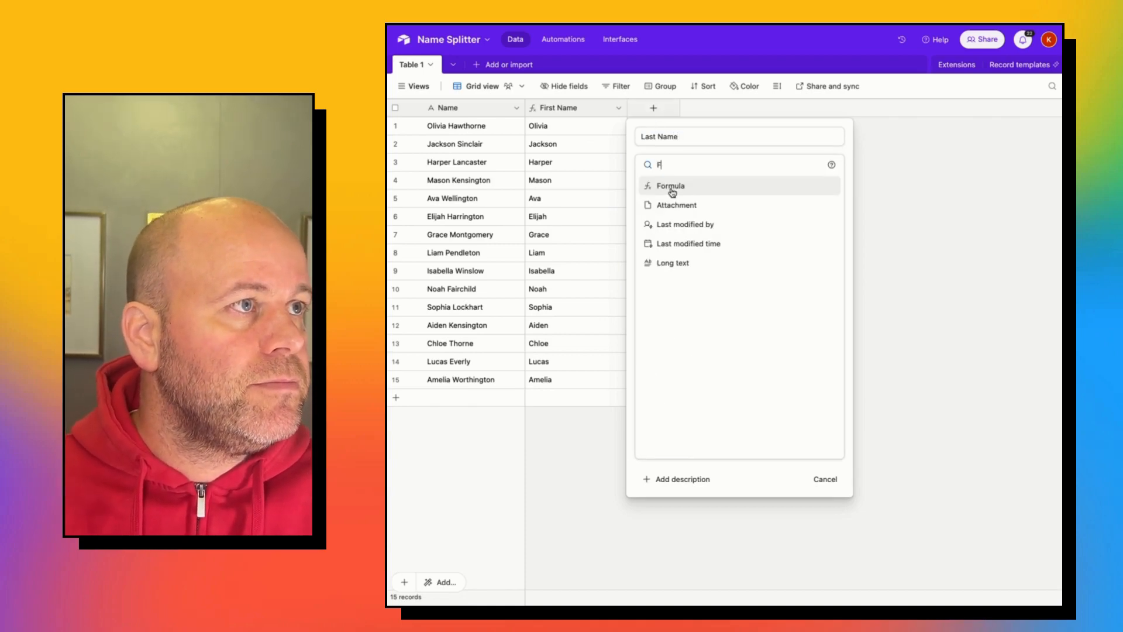
{"action": "left_click", "coordinate": [670, 185]}
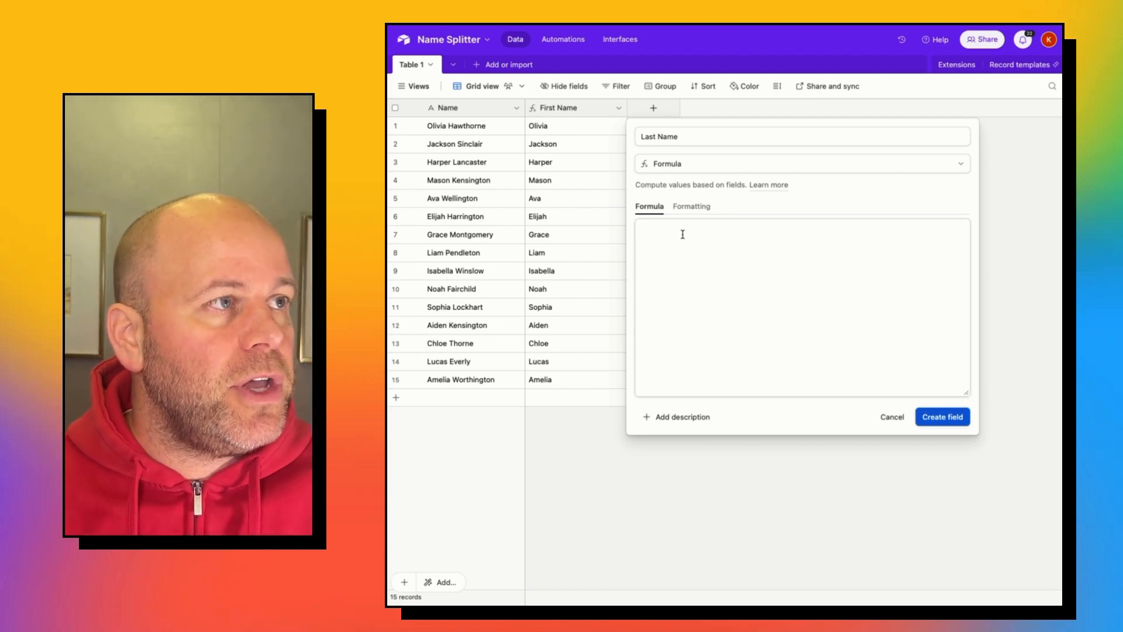
Create the Last Name field with RIGHT(Name, LEN(Name) - FIND(" ", Name))
{"action": "type", "text": "Right"}
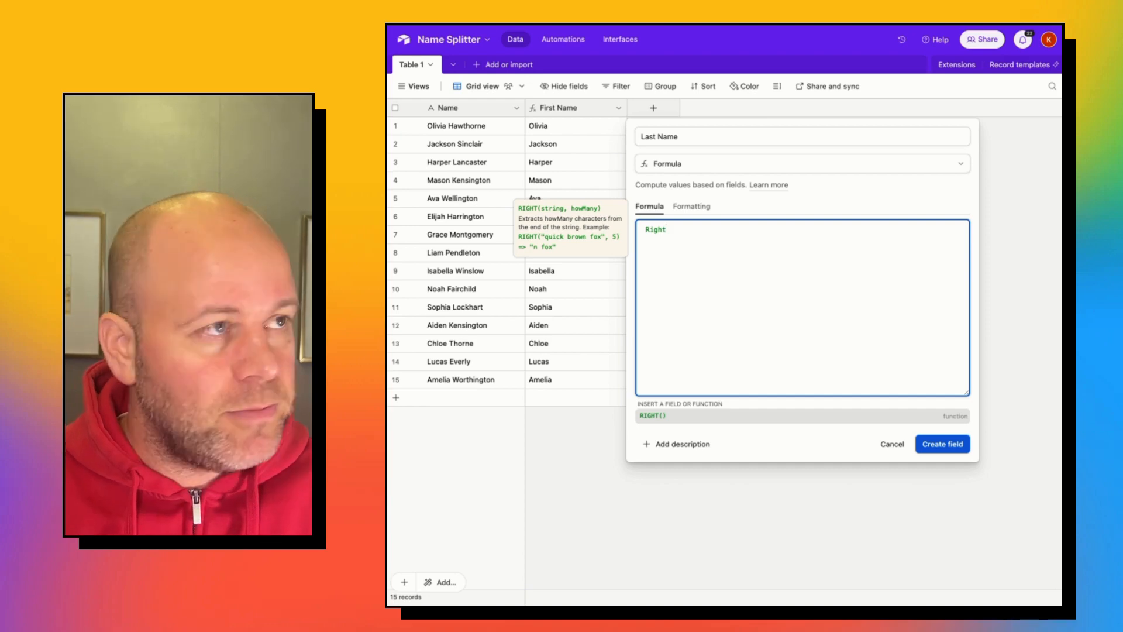
{"action": "left_click", "coordinate": [651, 415]}
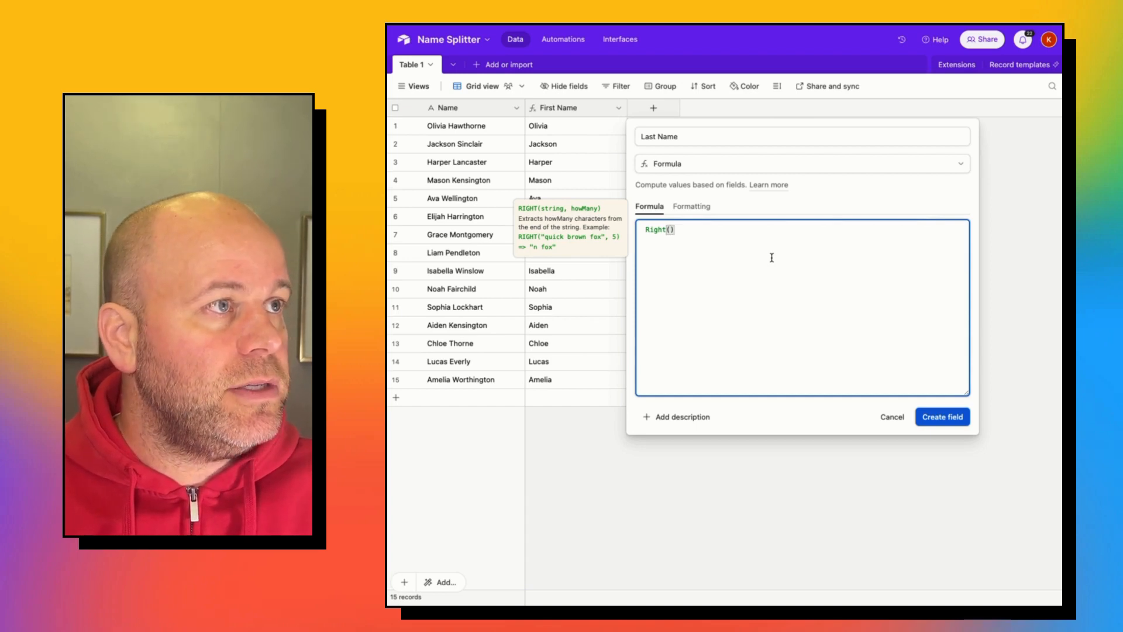
{"action": "type", "text": "Name,"}
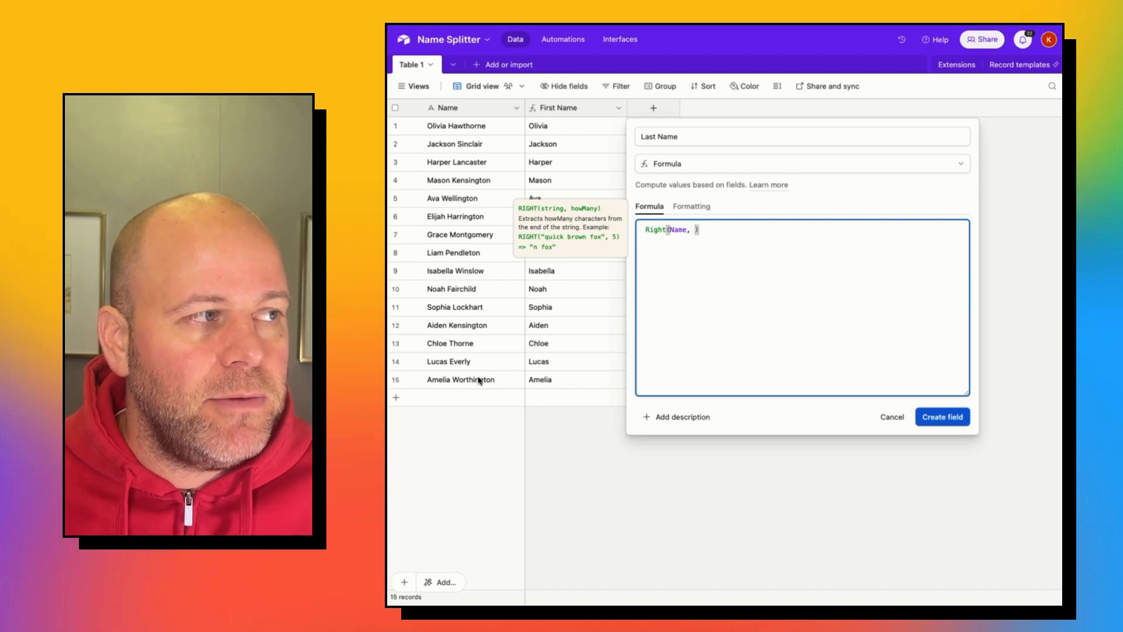
{"action": "mouse_move", "coordinate": [687, 273]}
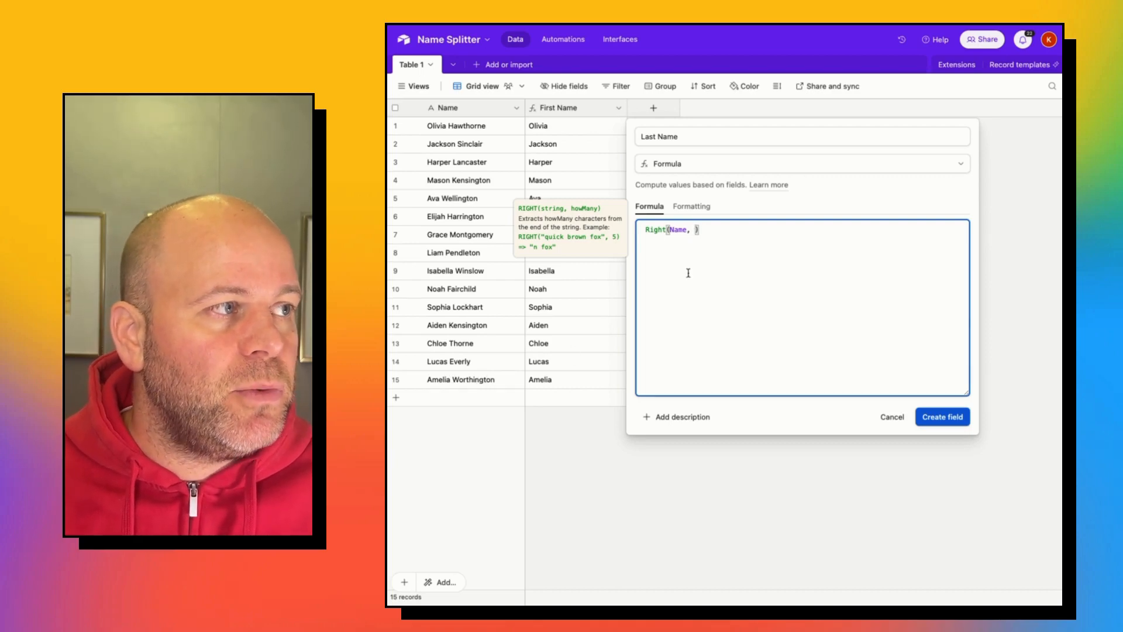
{"action": "mouse_move", "coordinate": [498, 387]}
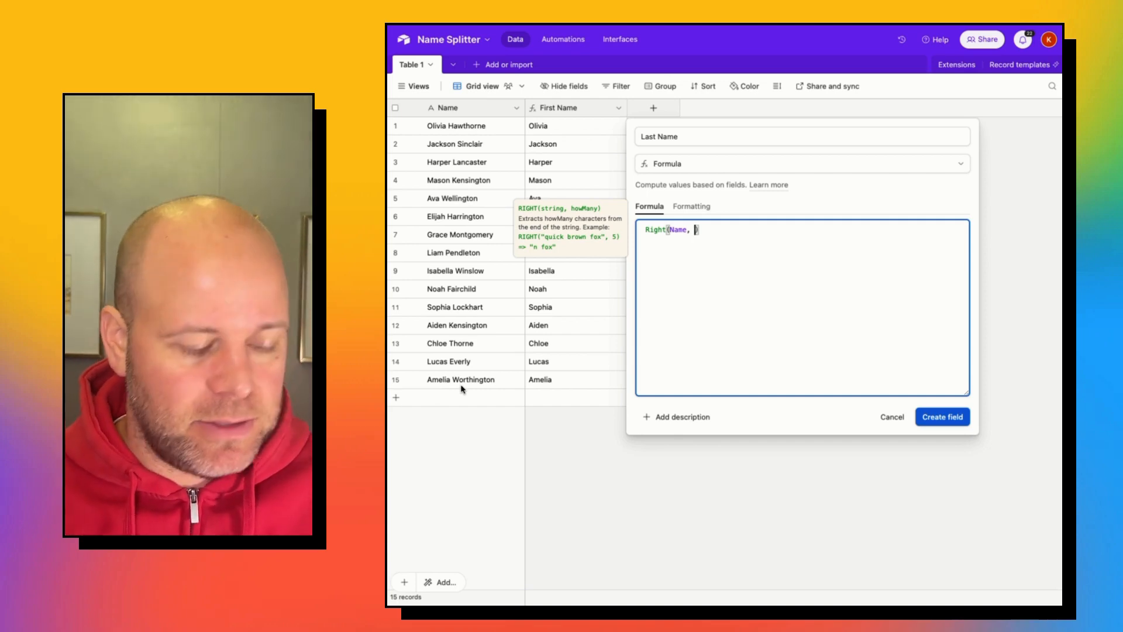
{"action": "type", "text": "len"}
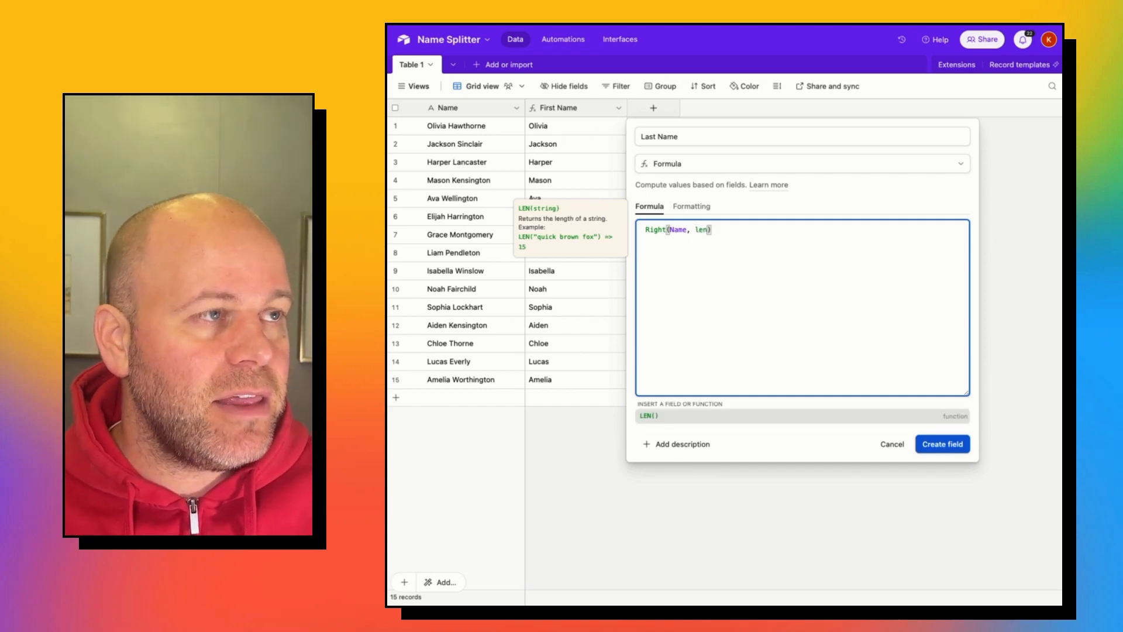
{"action": "type", "text": "("}
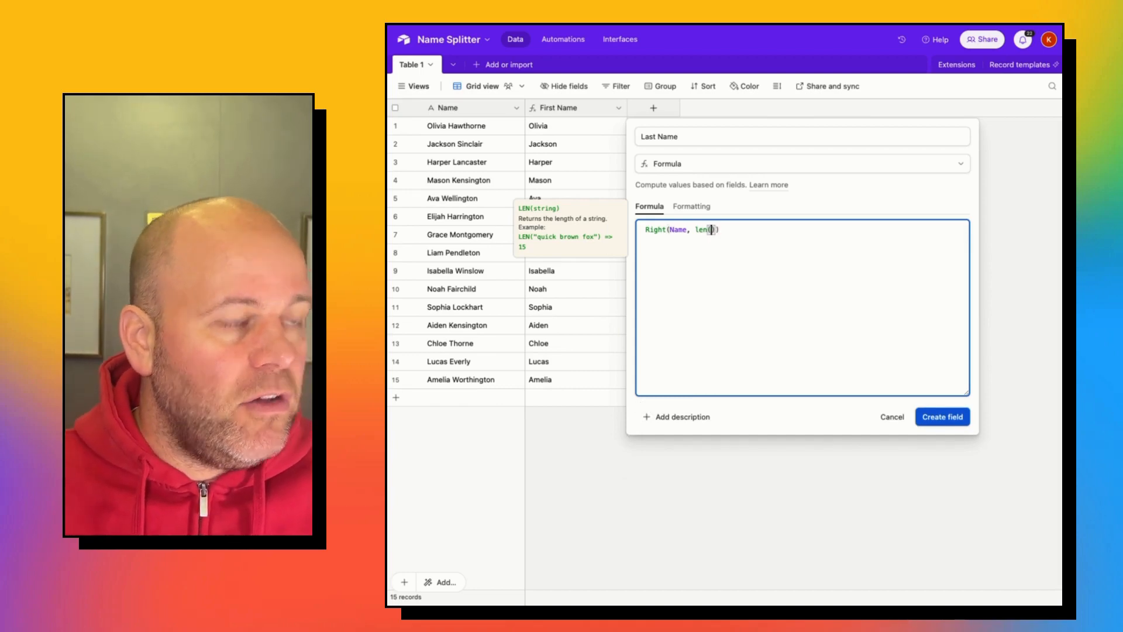
{"action": "type", "text": "Name"}
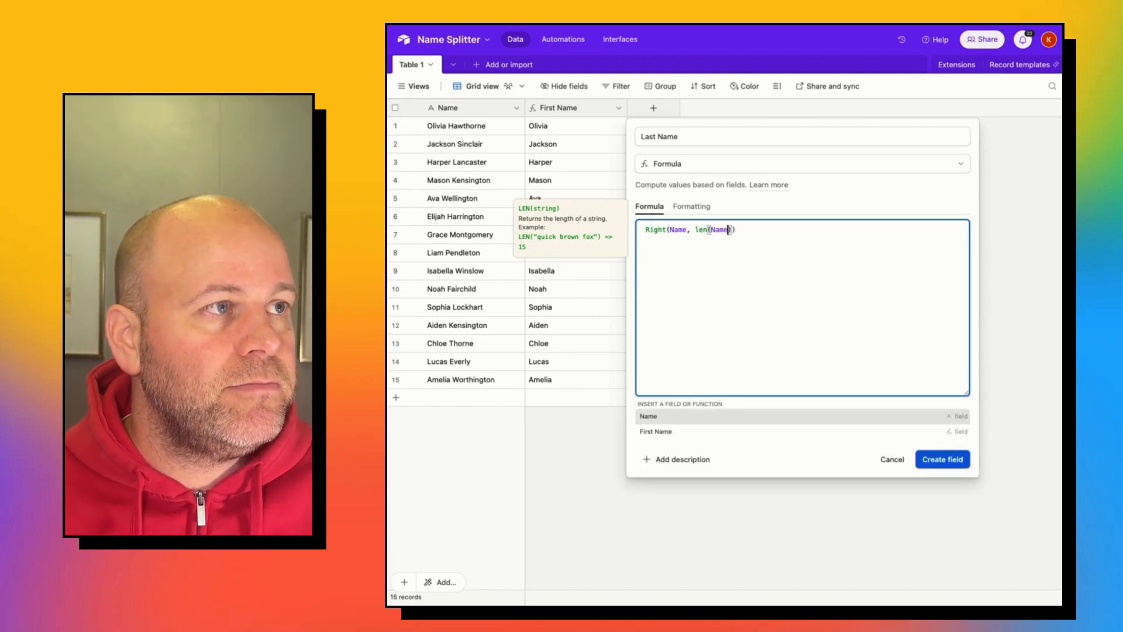
{"action": "type", "text": ")"}
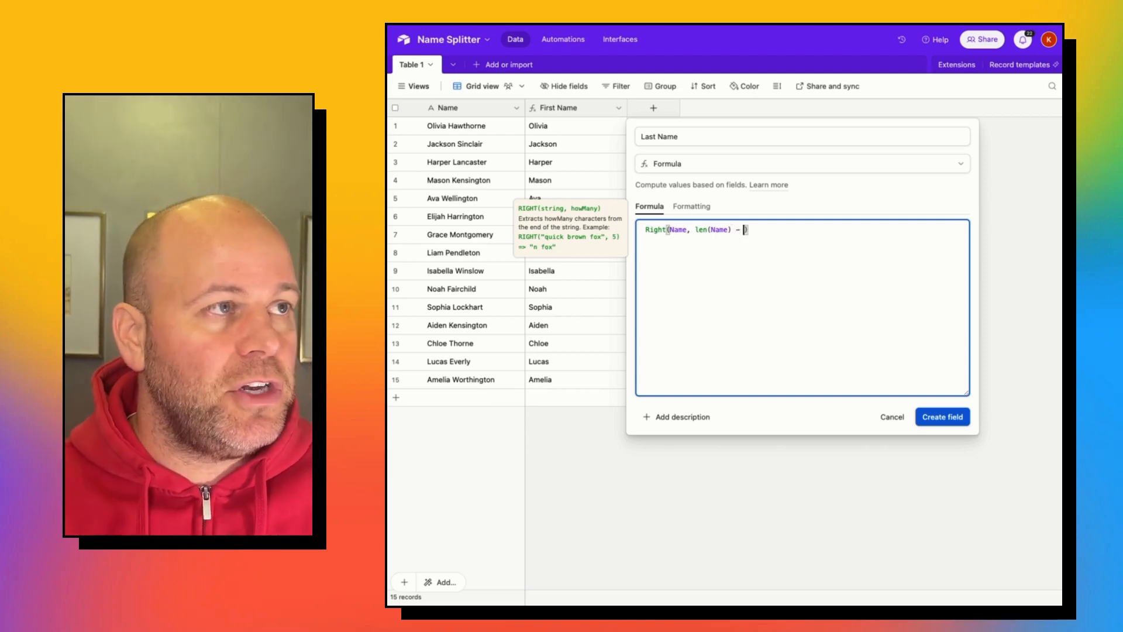
{"action": "type", "text": "1"}
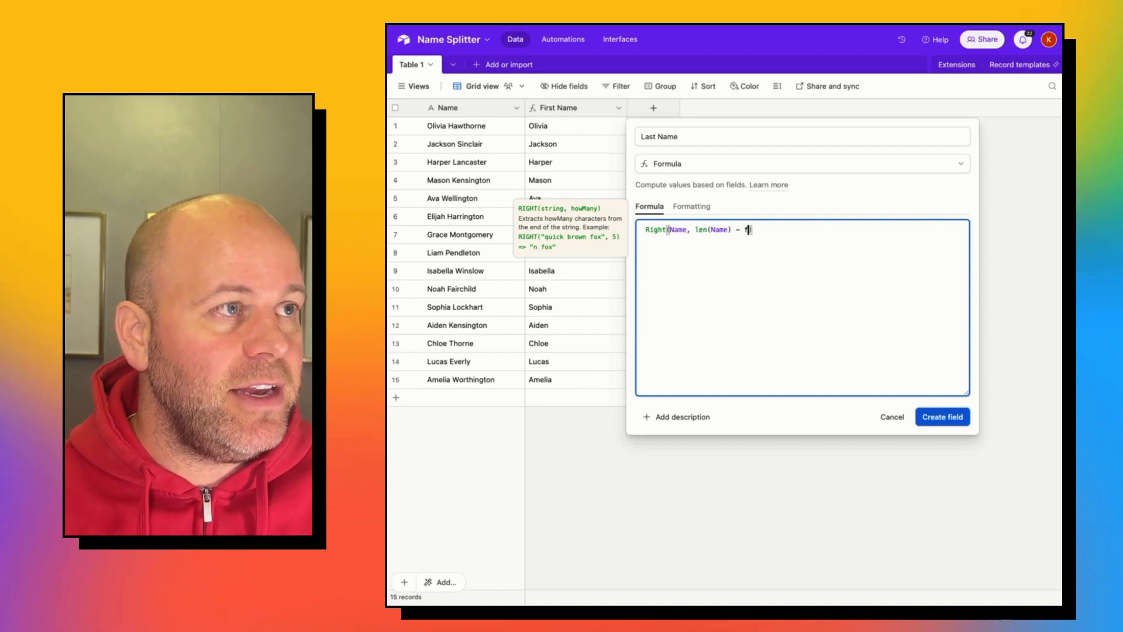
{"action": "type", "text": "find()"}
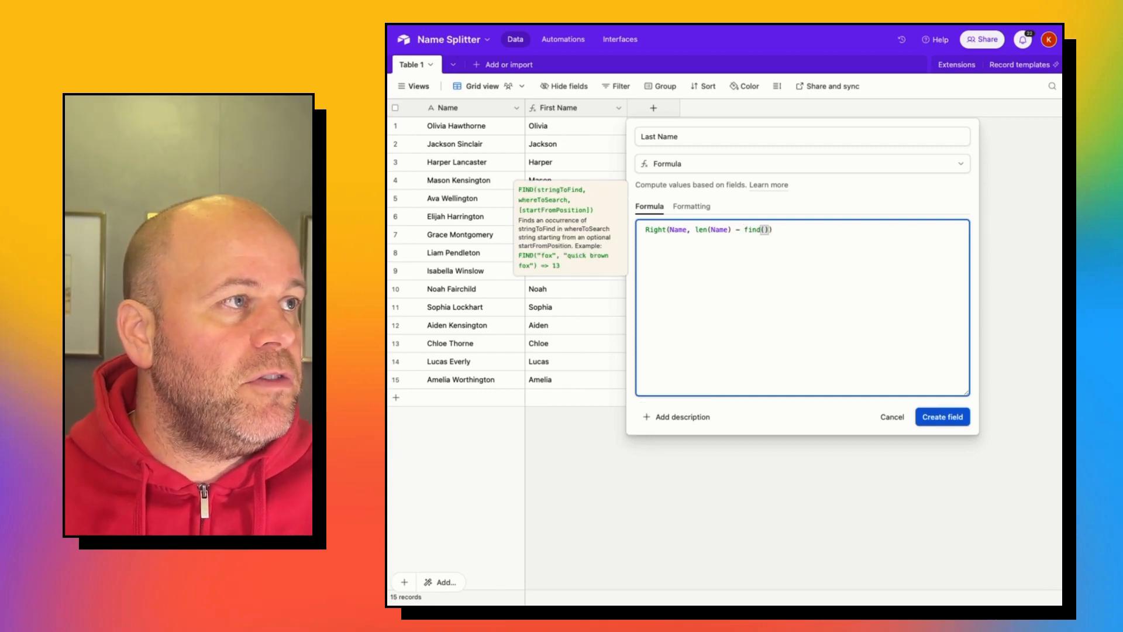
{"action": "type", "text": "\" \","}
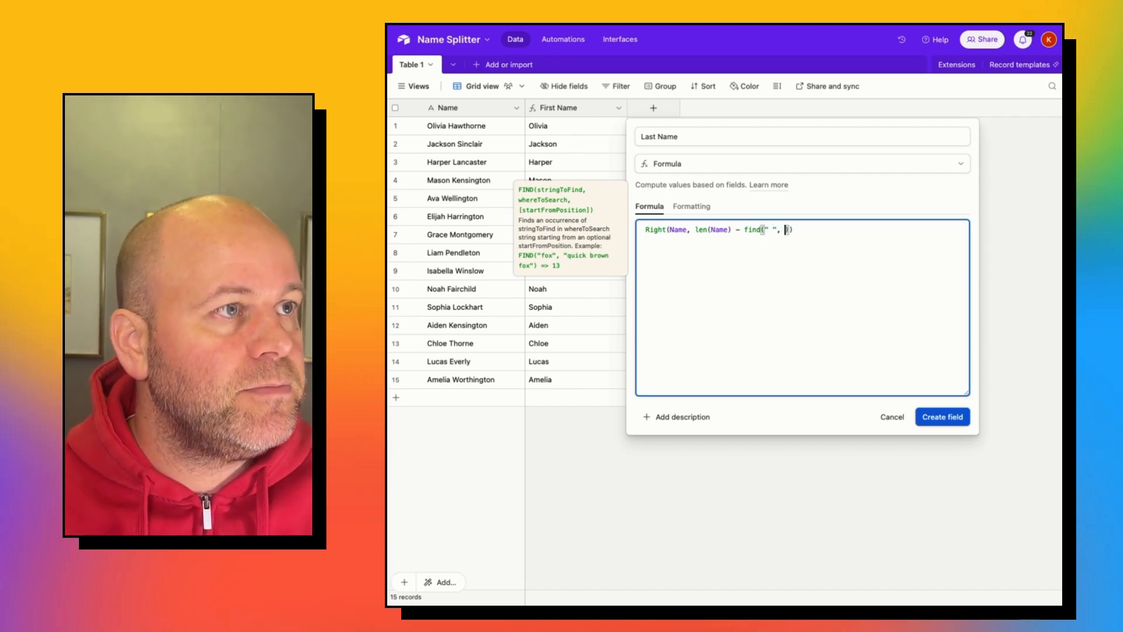
{"action": "type", "text": "Name"}
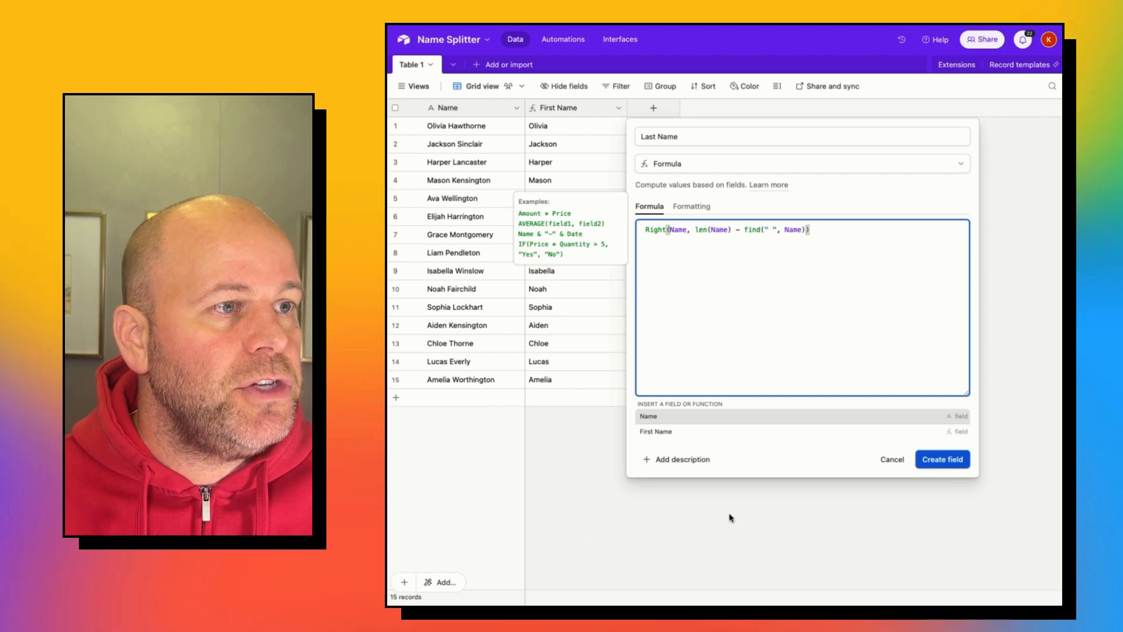
{"action": "left_click", "coordinate": [942, 459]}
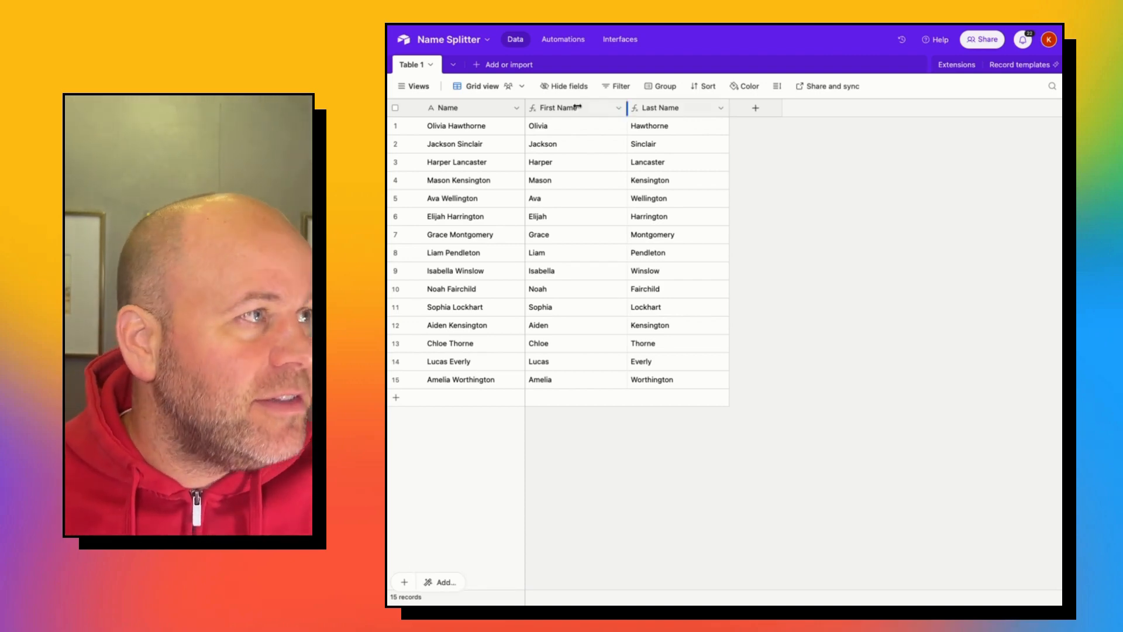
{"action": "left_click", "coordinate": [453, 198]}
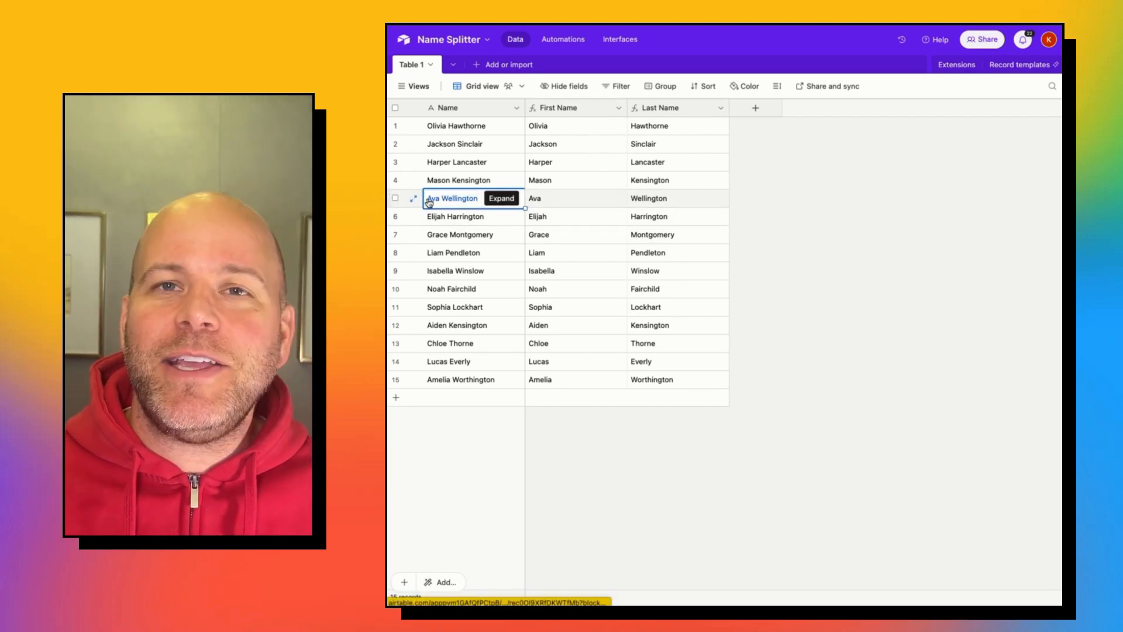
{"action": "left_click", "coordinate": [501, 198]}
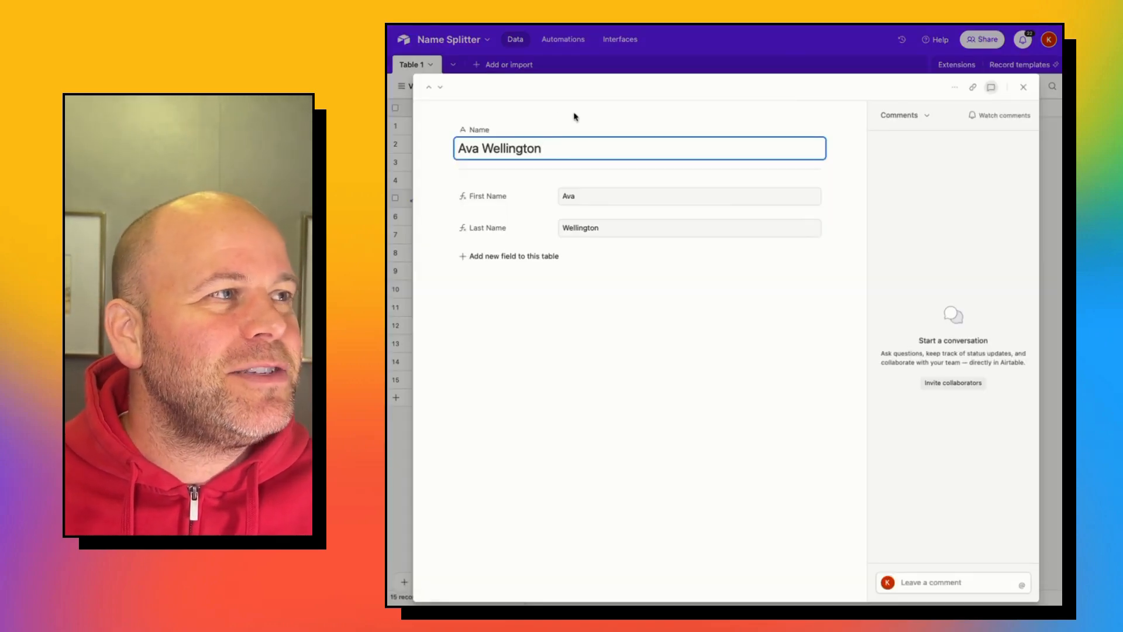
{"action": "mouse_move", "coordinate": [492, 166]}
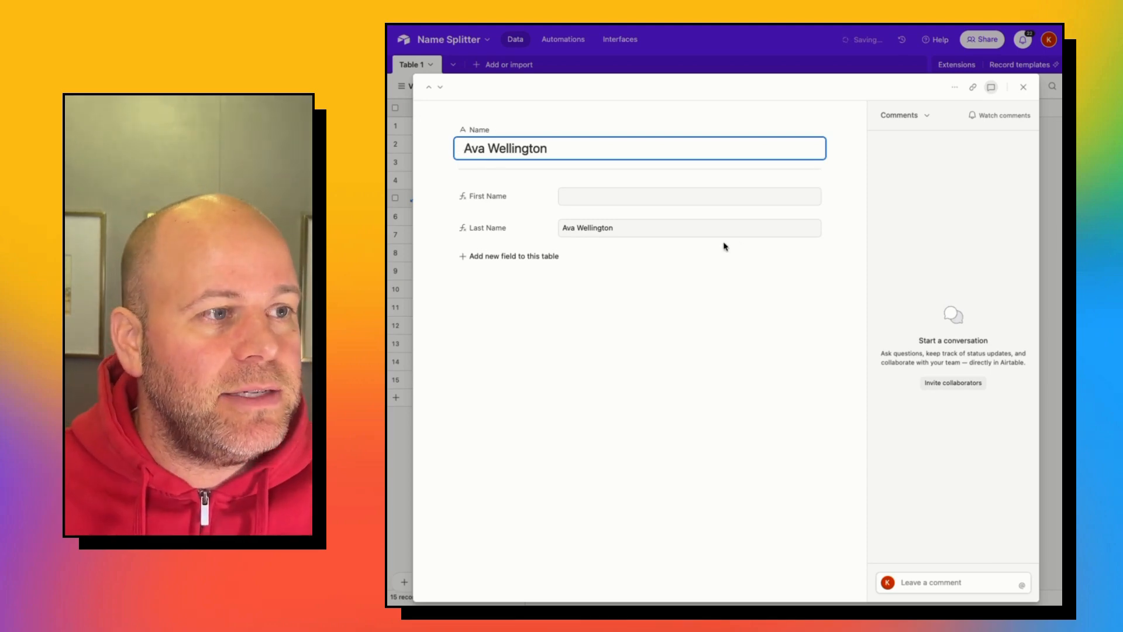
{"action": "left_click", "coordinate": [1023, 86]}
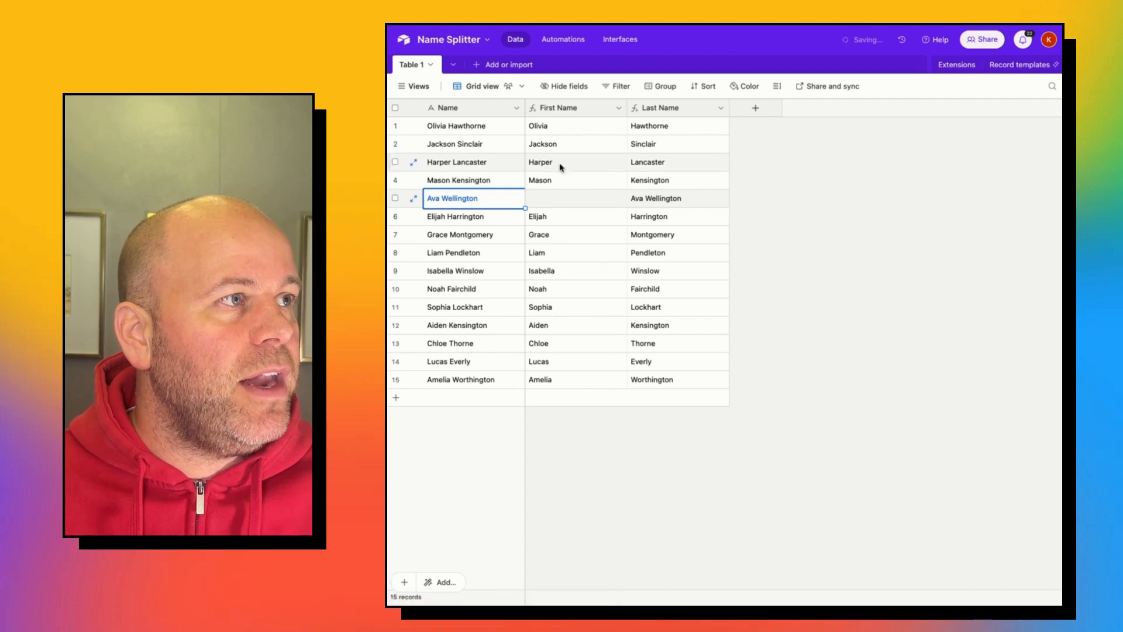
{"action": "mouse_move", "coordinate": [587, 208]}
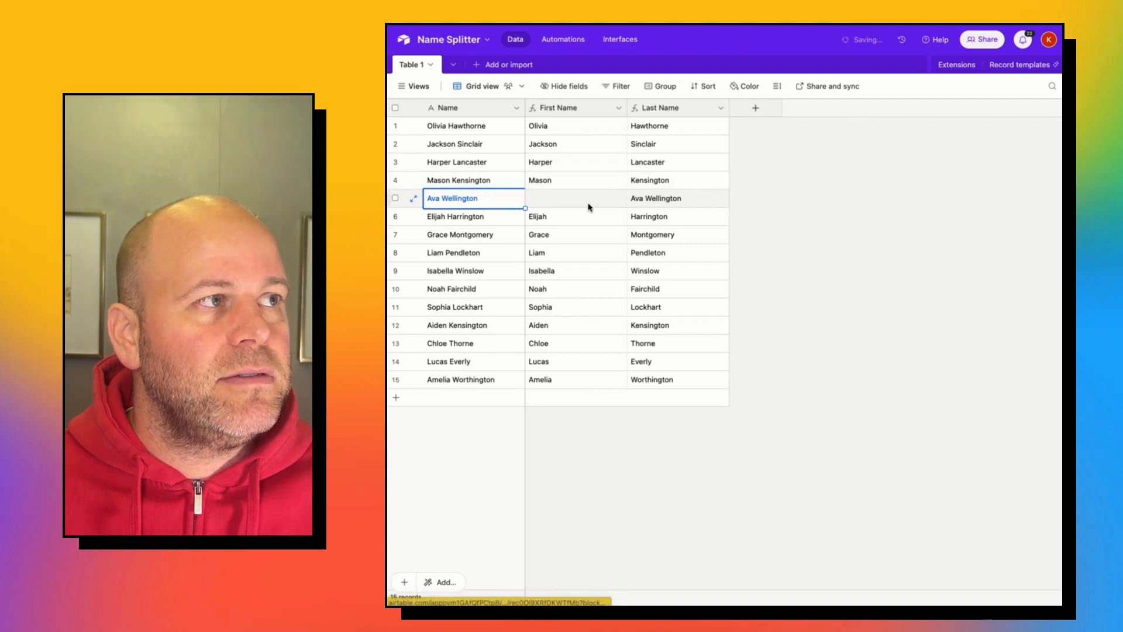
{"action": "left_click", "coordinate": [573, 198]}
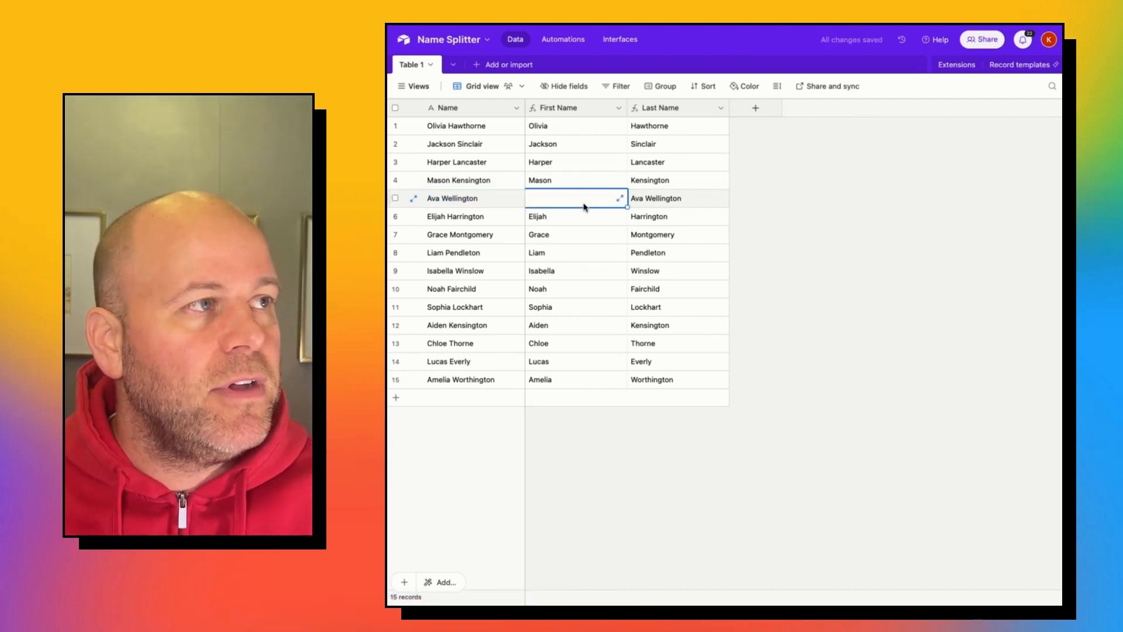
{"action": "mouse_move", "coordinate": [581, 162]}
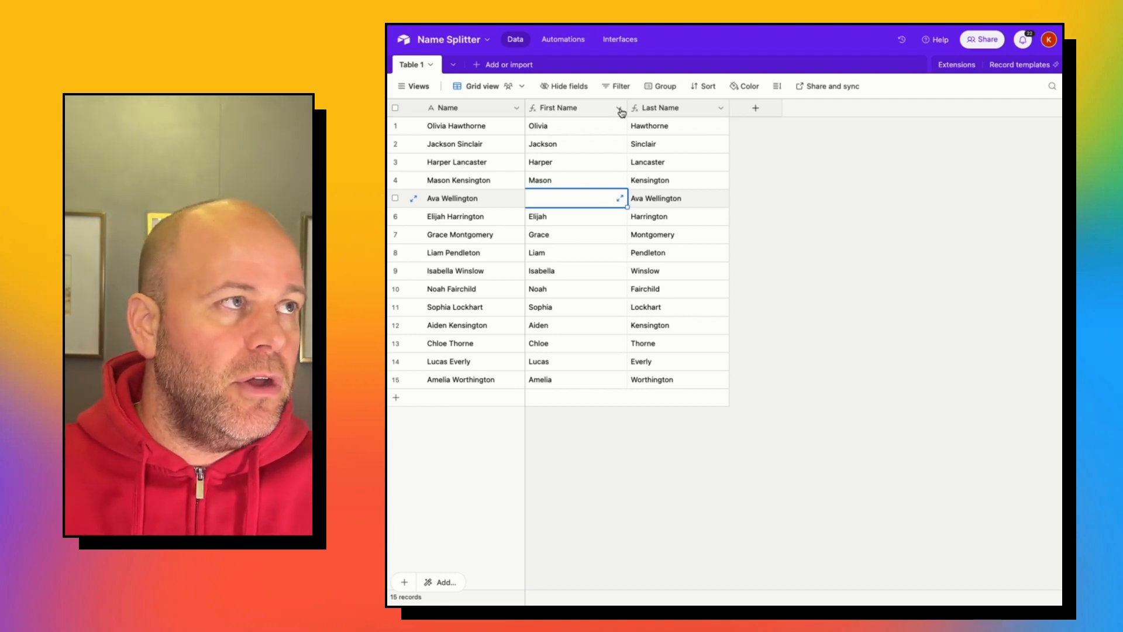
{"action": "mouse_move", "coordinate": [648, 117]}
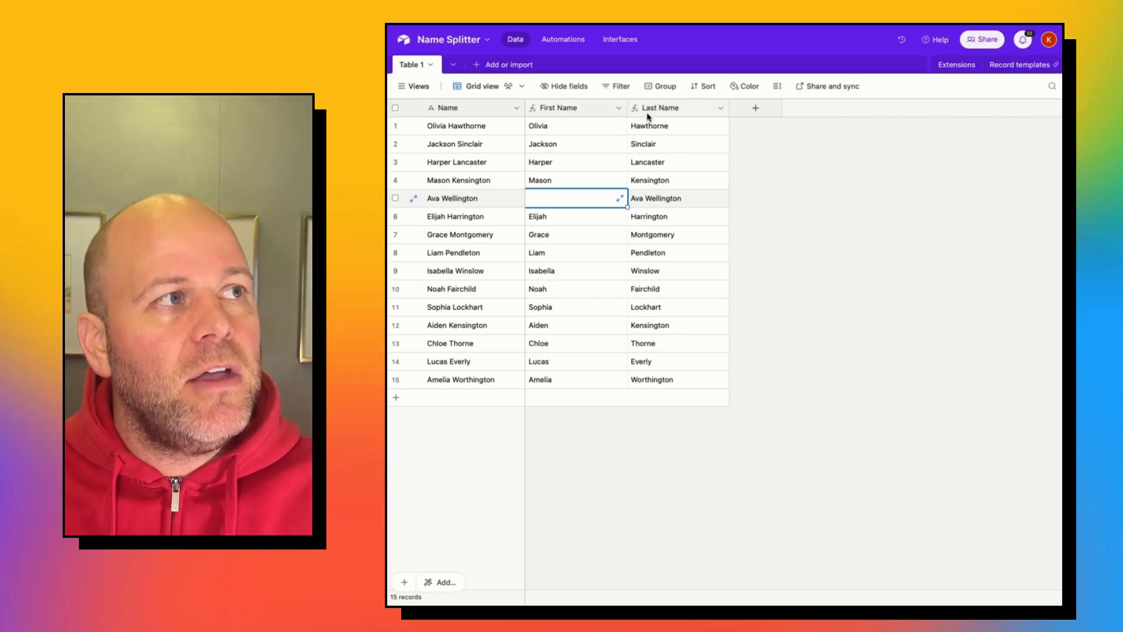
{"action": "mouse_move", "coordinate": [620, 113]}
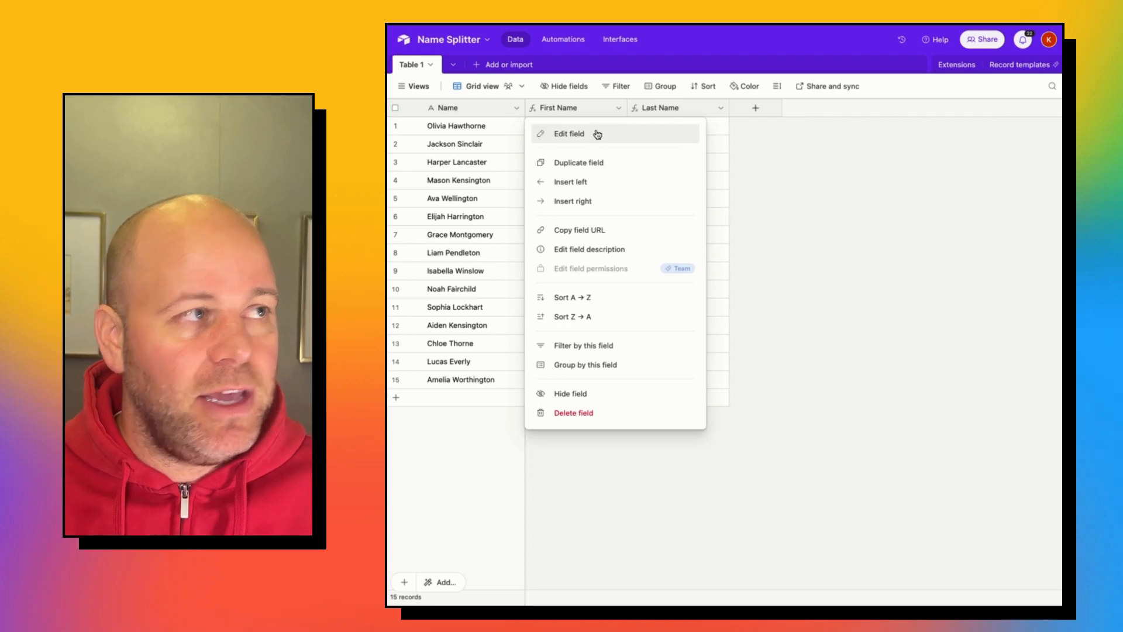
Change the First Name formula to LEFT(TRIM(Name), FIND(" ", TRIM(Name))) and save
{"action": "left_click", "coordinate": [568, 134]}
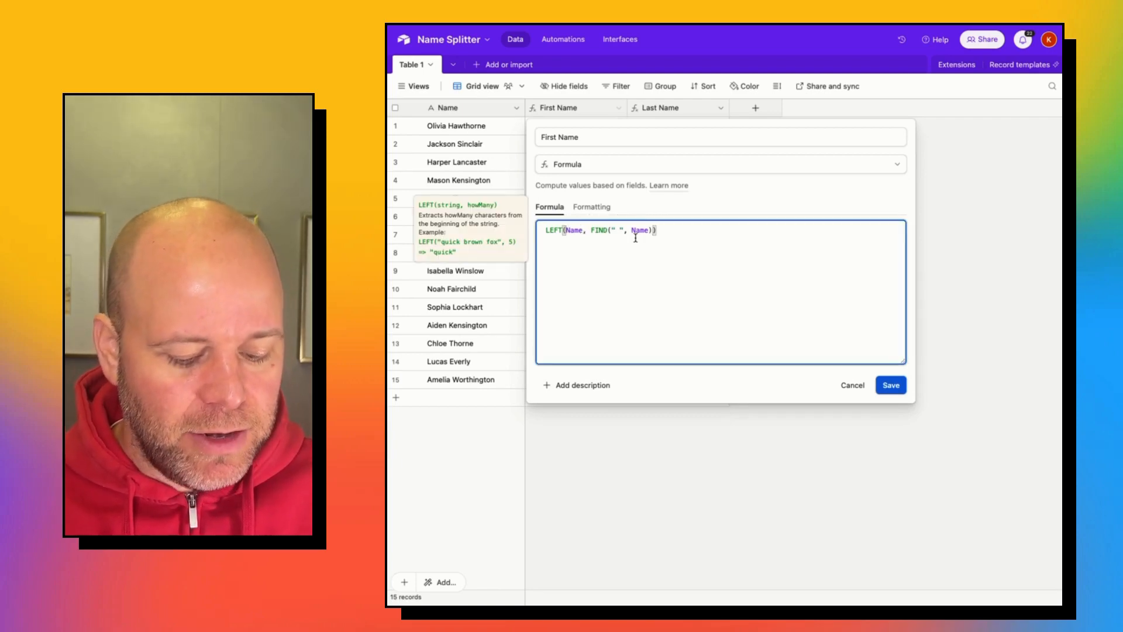
{"action": "type", "text": "Trim("}
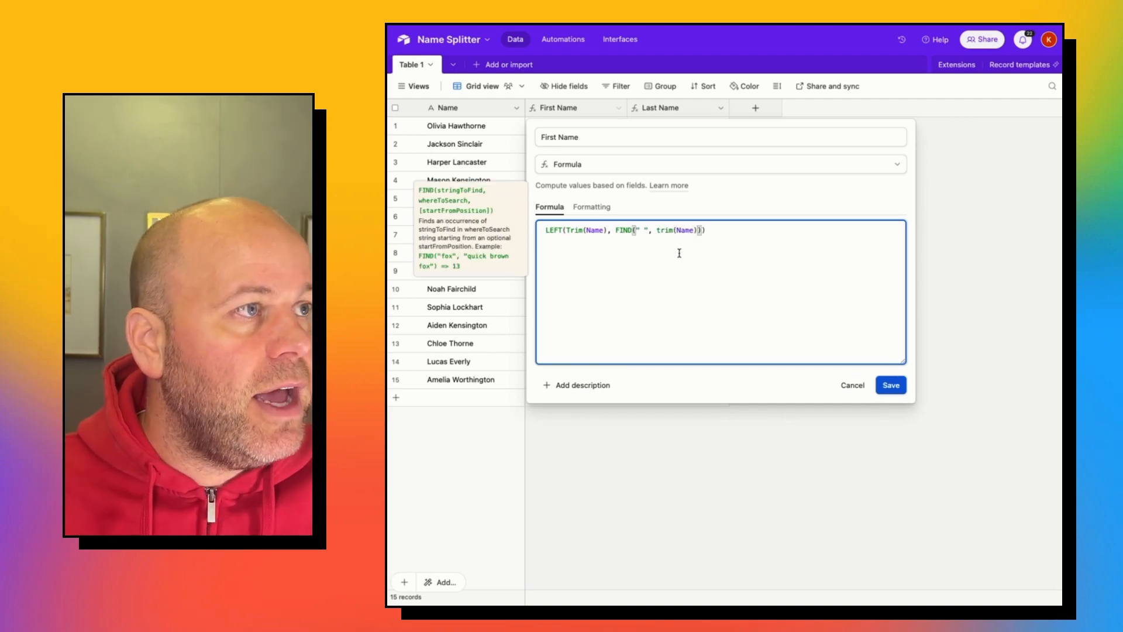
{"action": "left_click", "coordinate": [890, 385]}
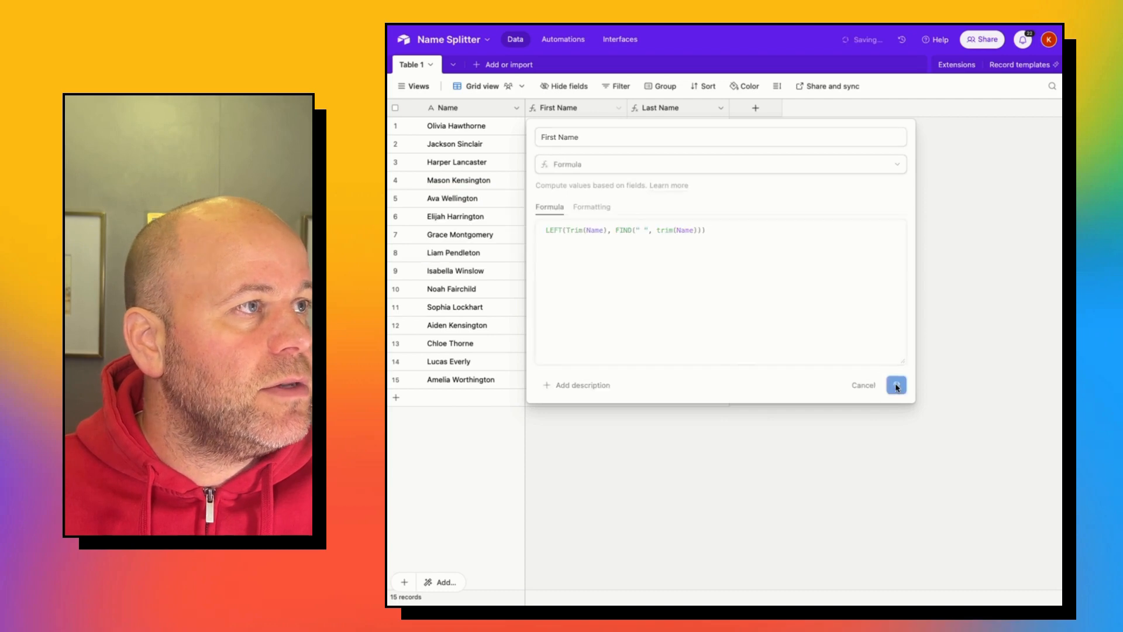
{"action": "left_click", "coordinate": [895, 385]}
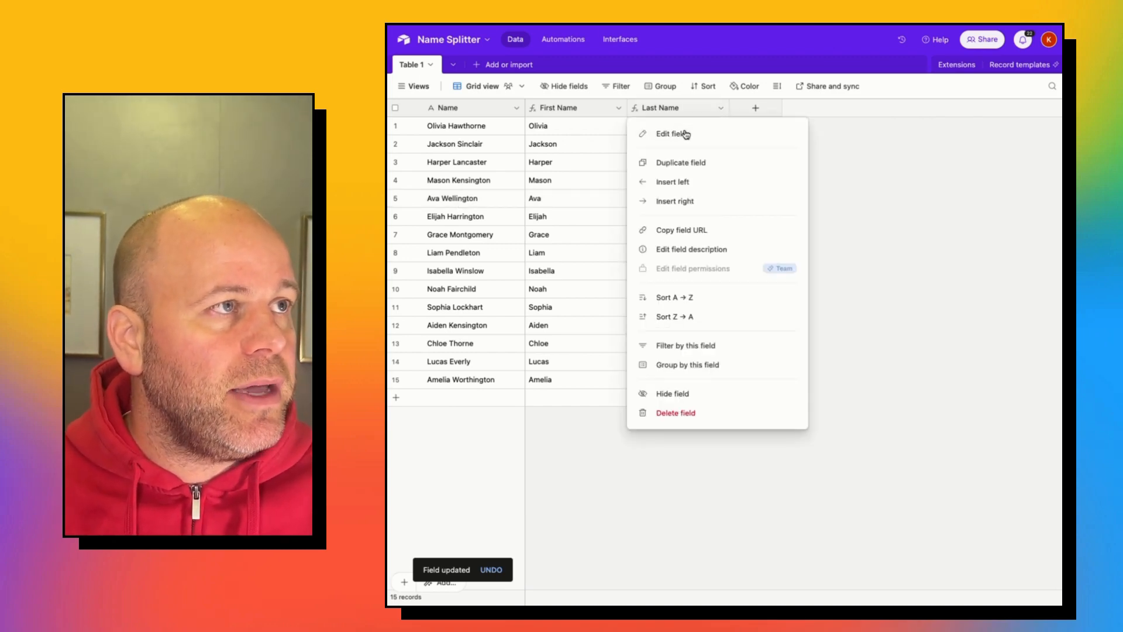
Change the Last Name formula to RIGHT(TRIM(Name), LEN(TRIM(Name)) - FIND(" ", TRIM(Name)))
{"action": "left_click", "coordinate": [672, 133]}
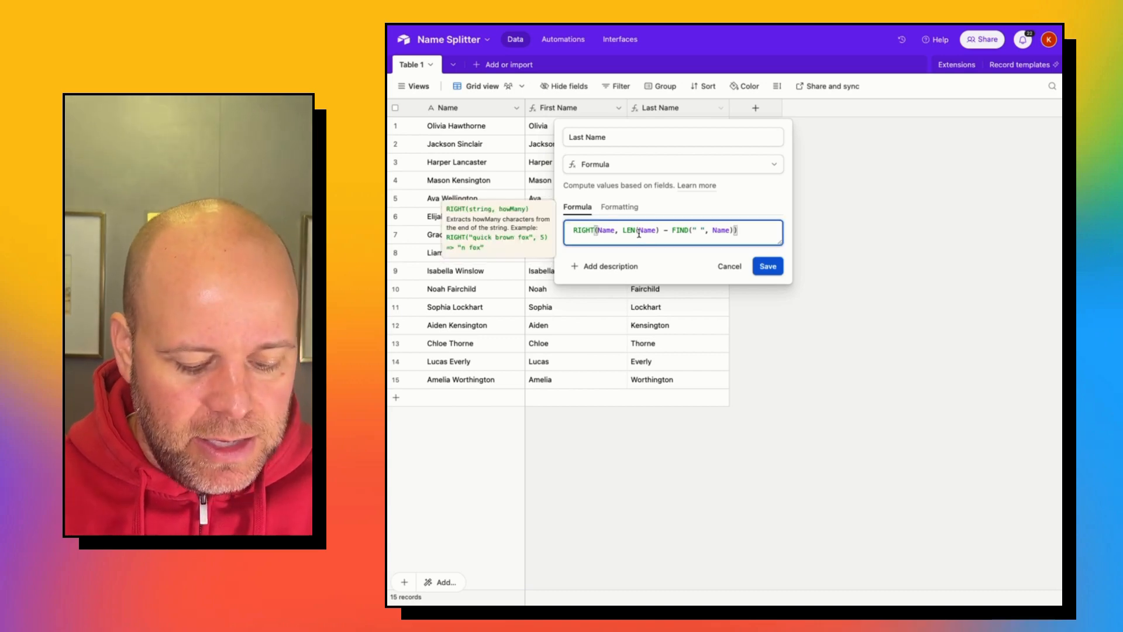
{"action": "type", "text": "trim("}
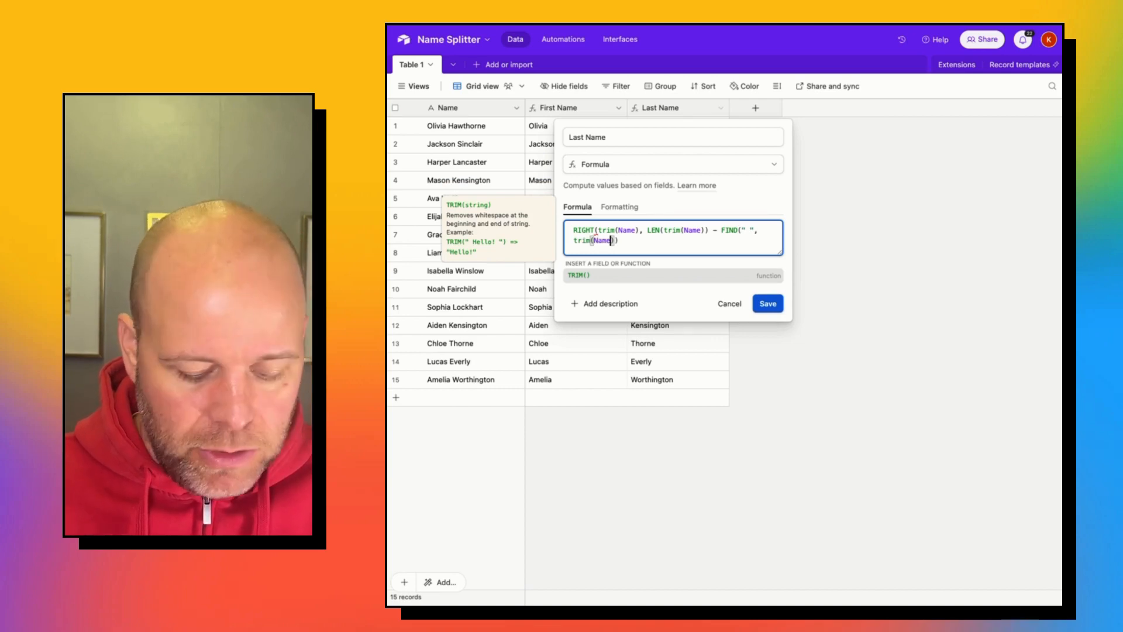
{"action": "left_click", "coordinate": [766, 303]}
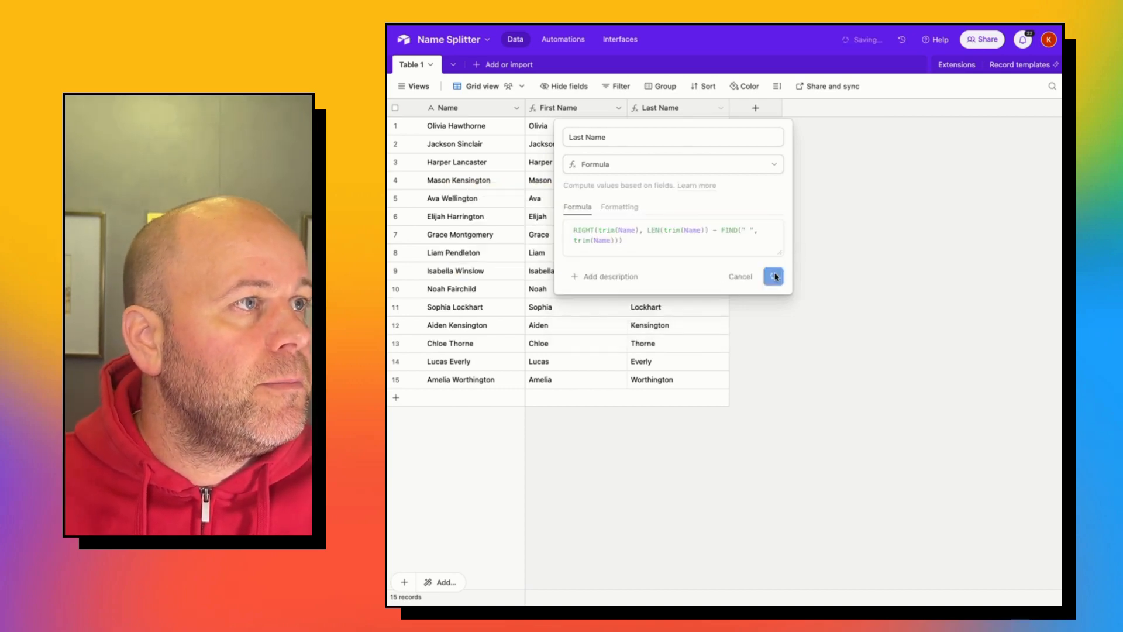
{"action": "left_click", "coordinate": [773, 277]}
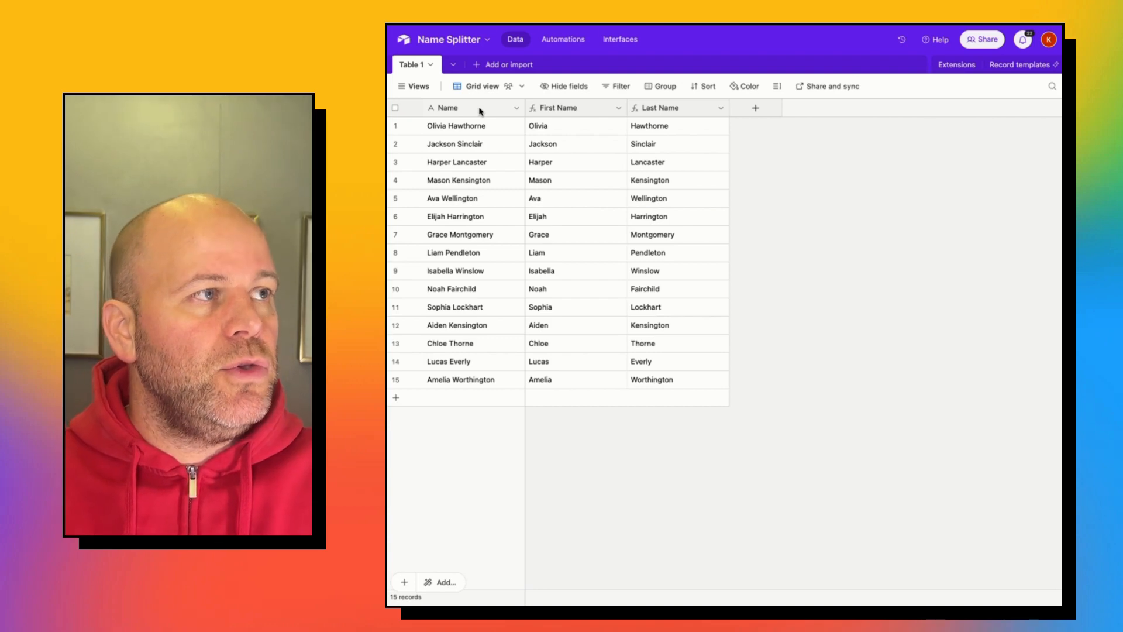
{"action": "mouse_move", "coordinate": [575, 126]}
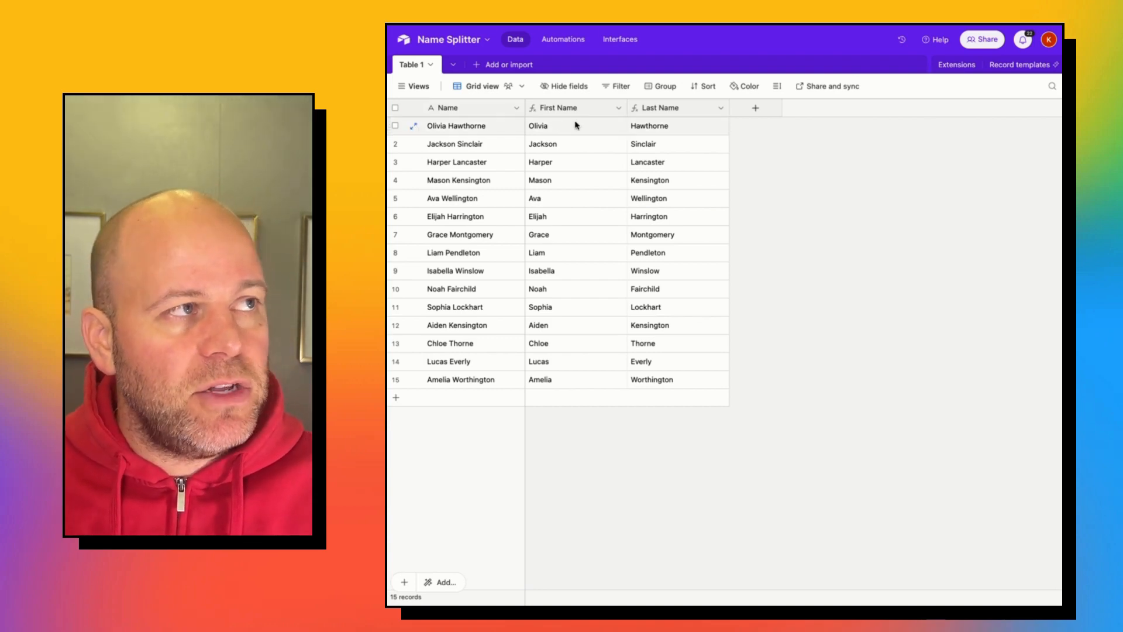
{"action": "mouse_move", "coordinate": [669, 148]}
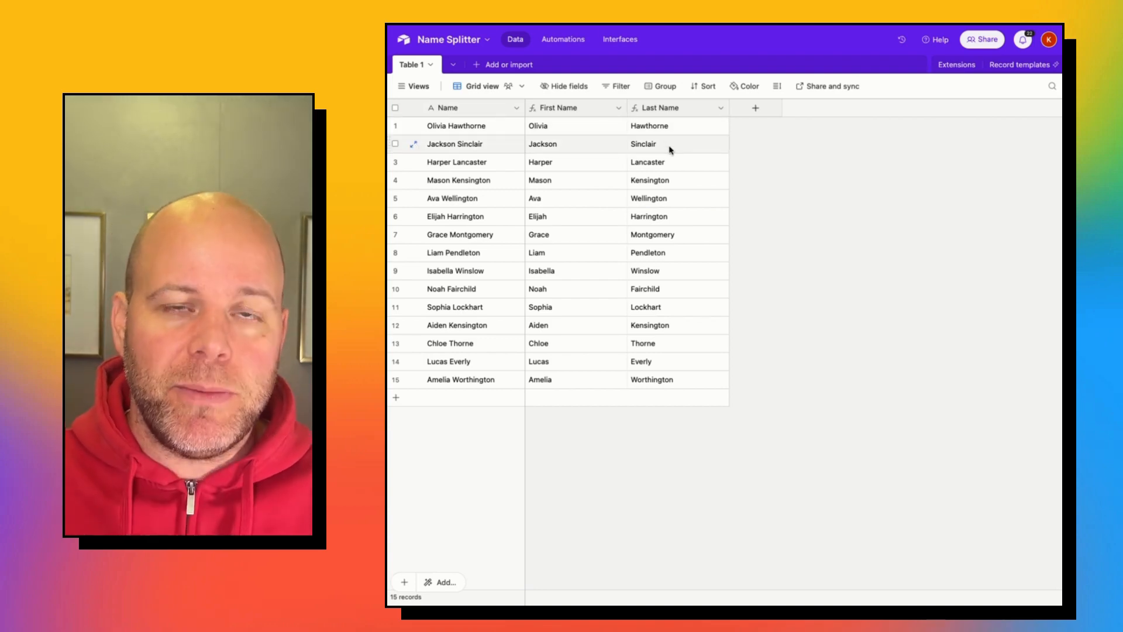